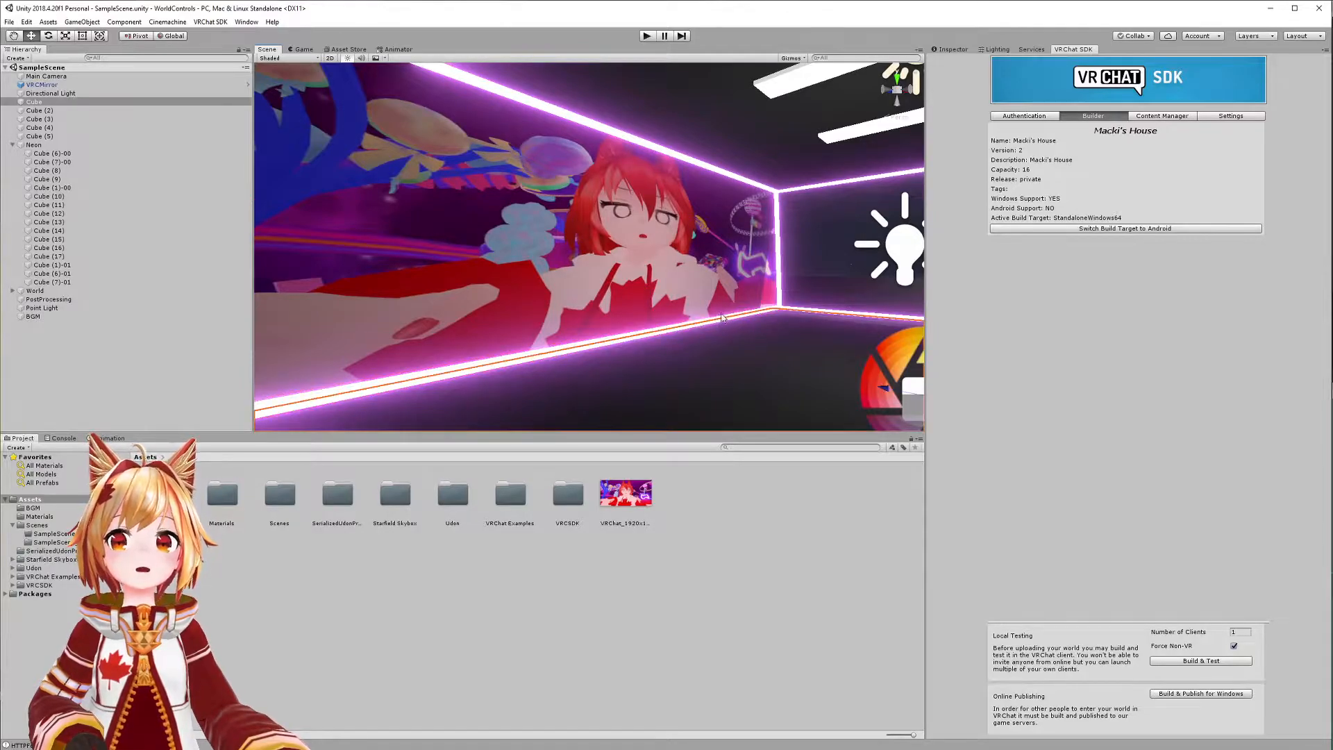
Inspect the neon bar cubes (Cube 11, Cube 10) and their pink Neon material.
click(48, 205)
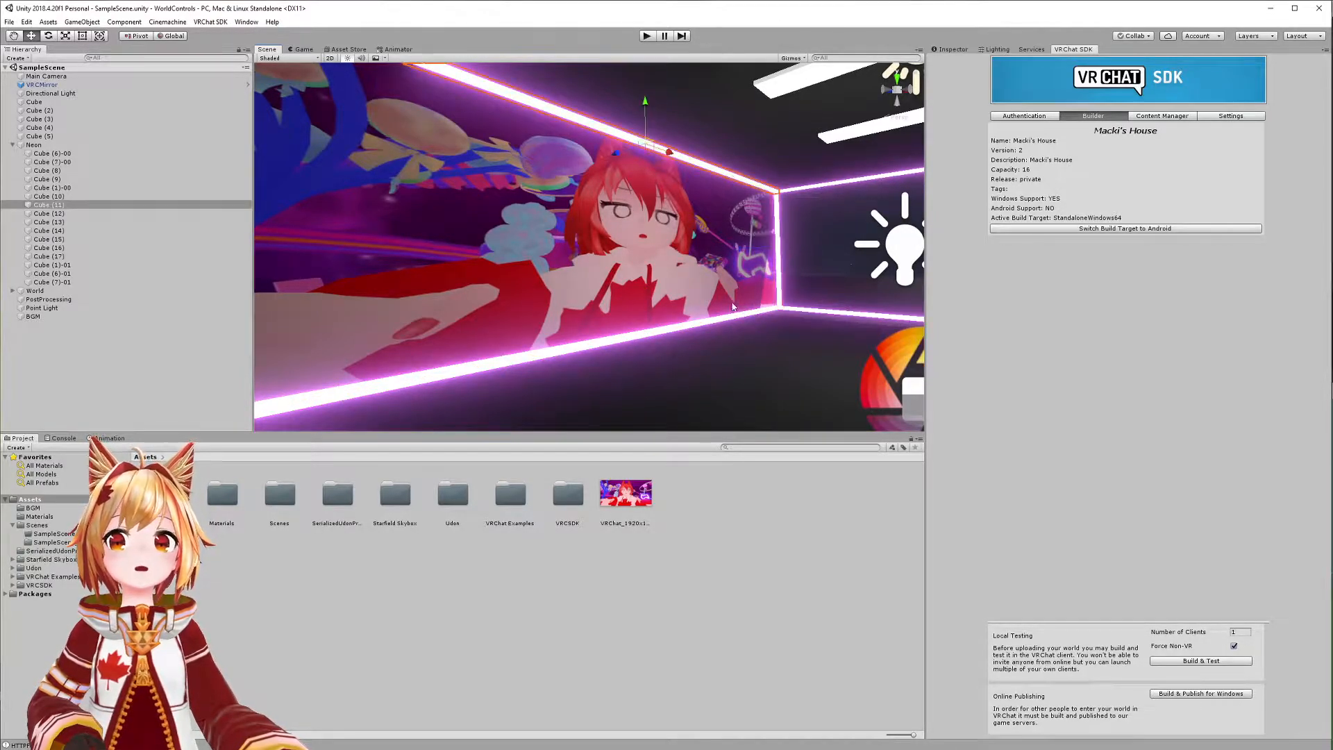
click(53, 161)
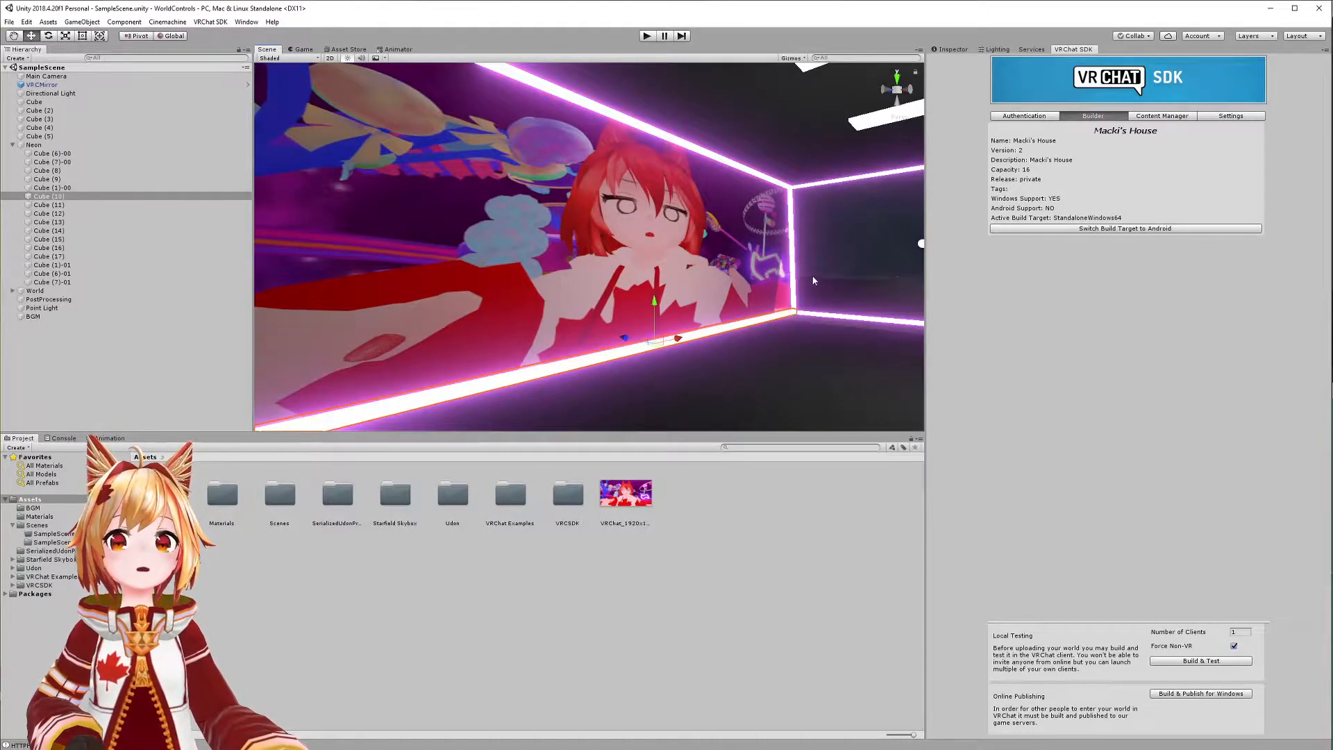
click(34, 101)
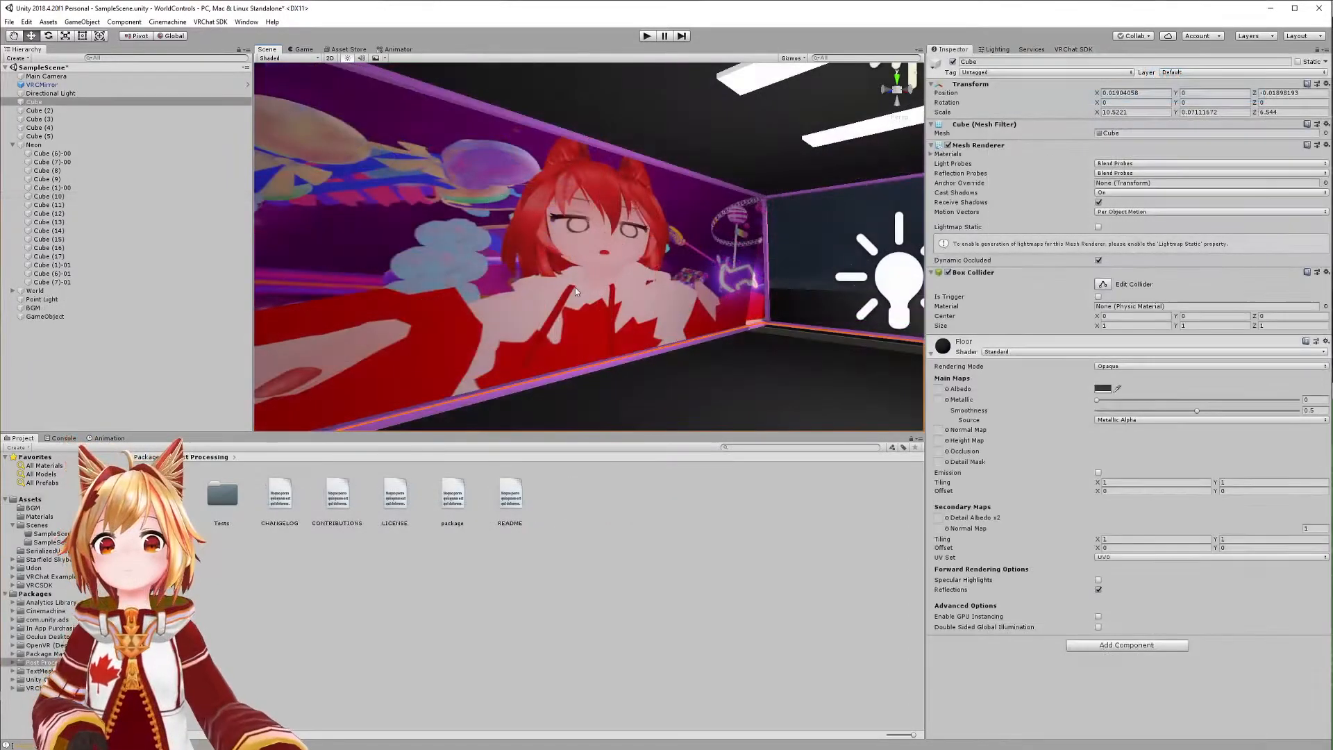
click(46, 205)
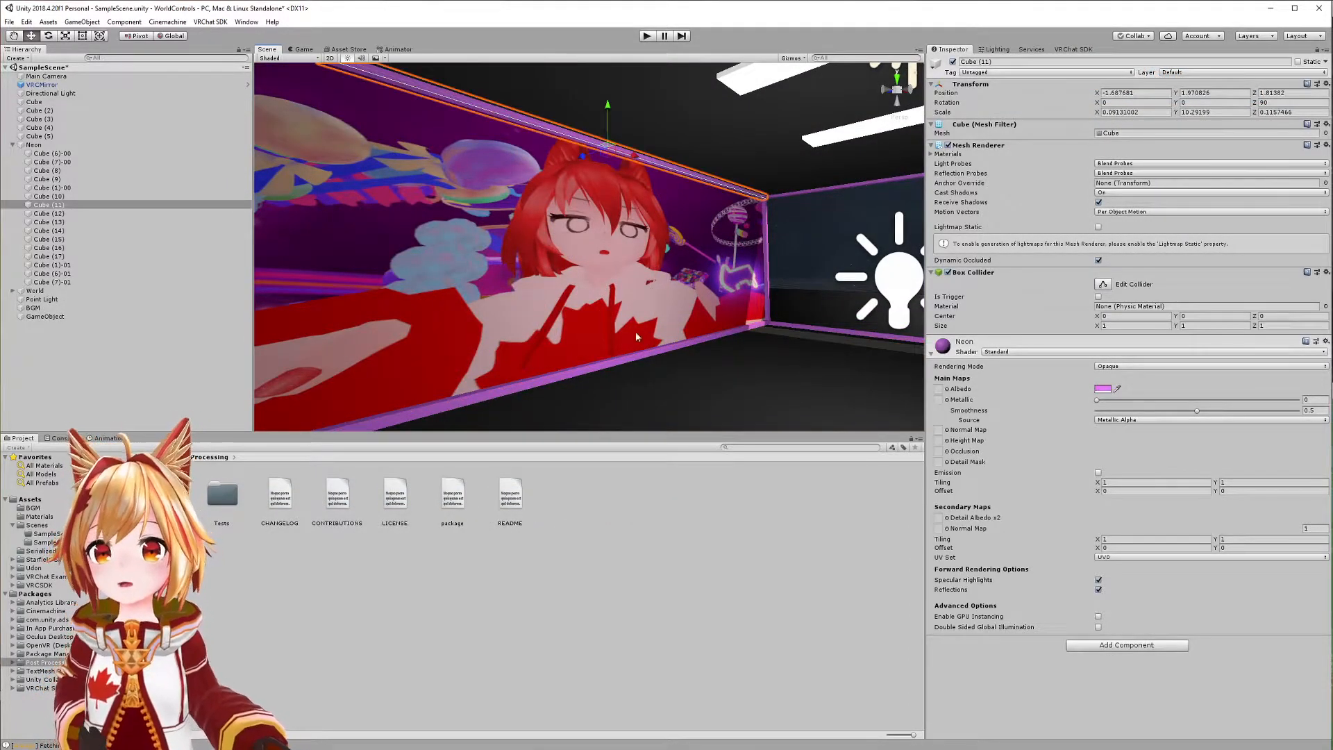
click(41, 197)
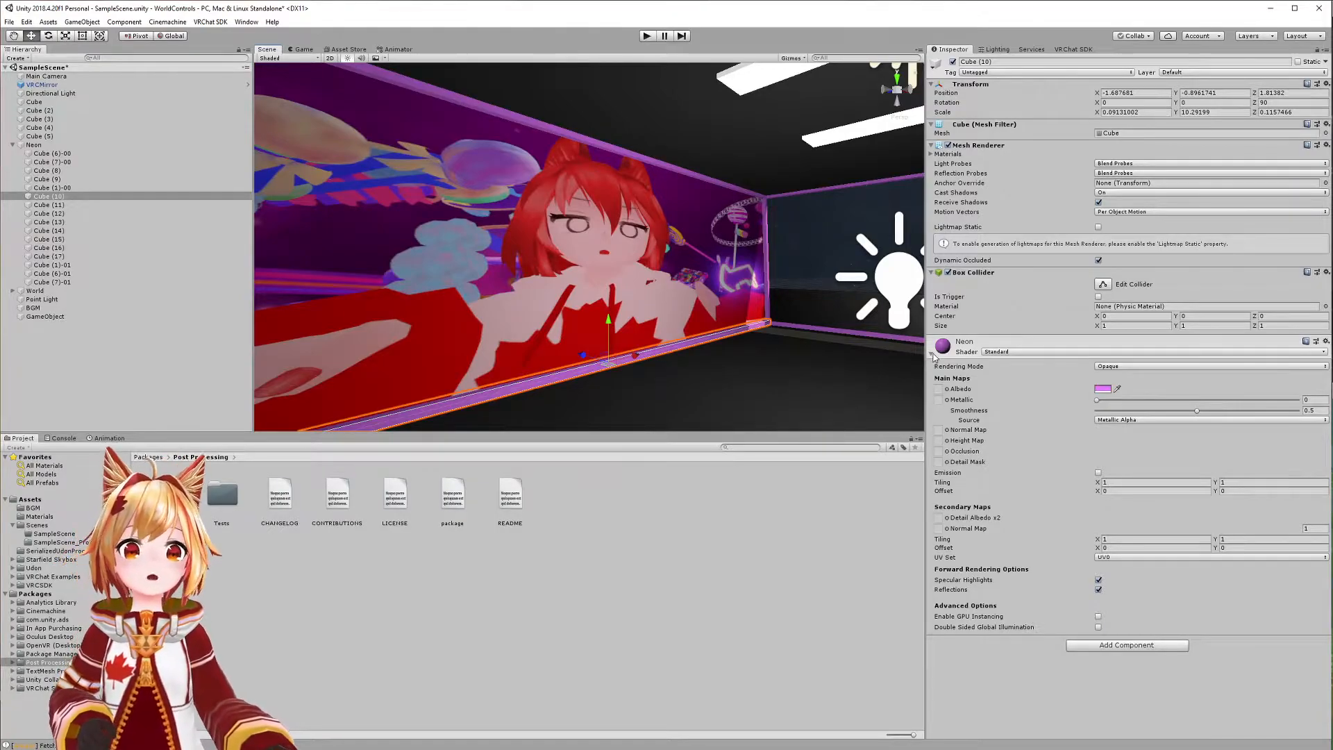
Check the Neon material's Albedo colour in the picker without changing it.
click(1102, 389)
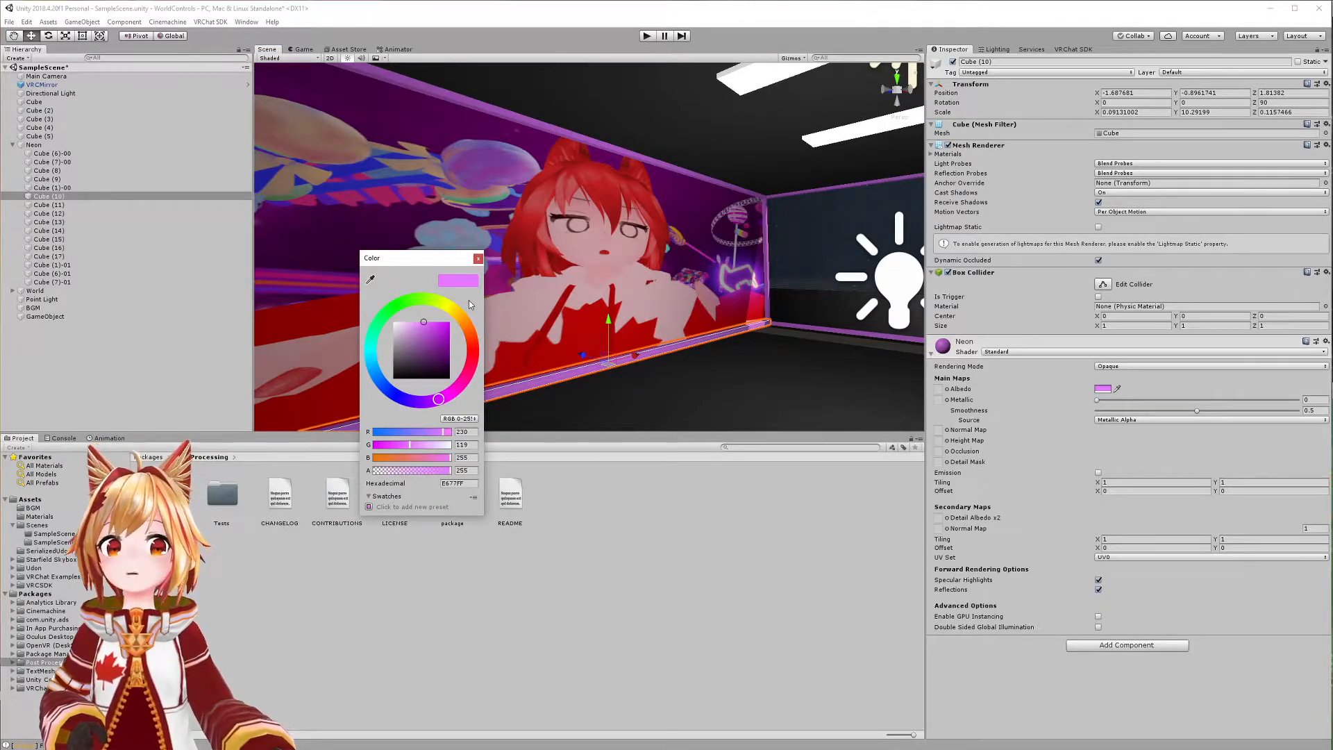
click(478, 259)
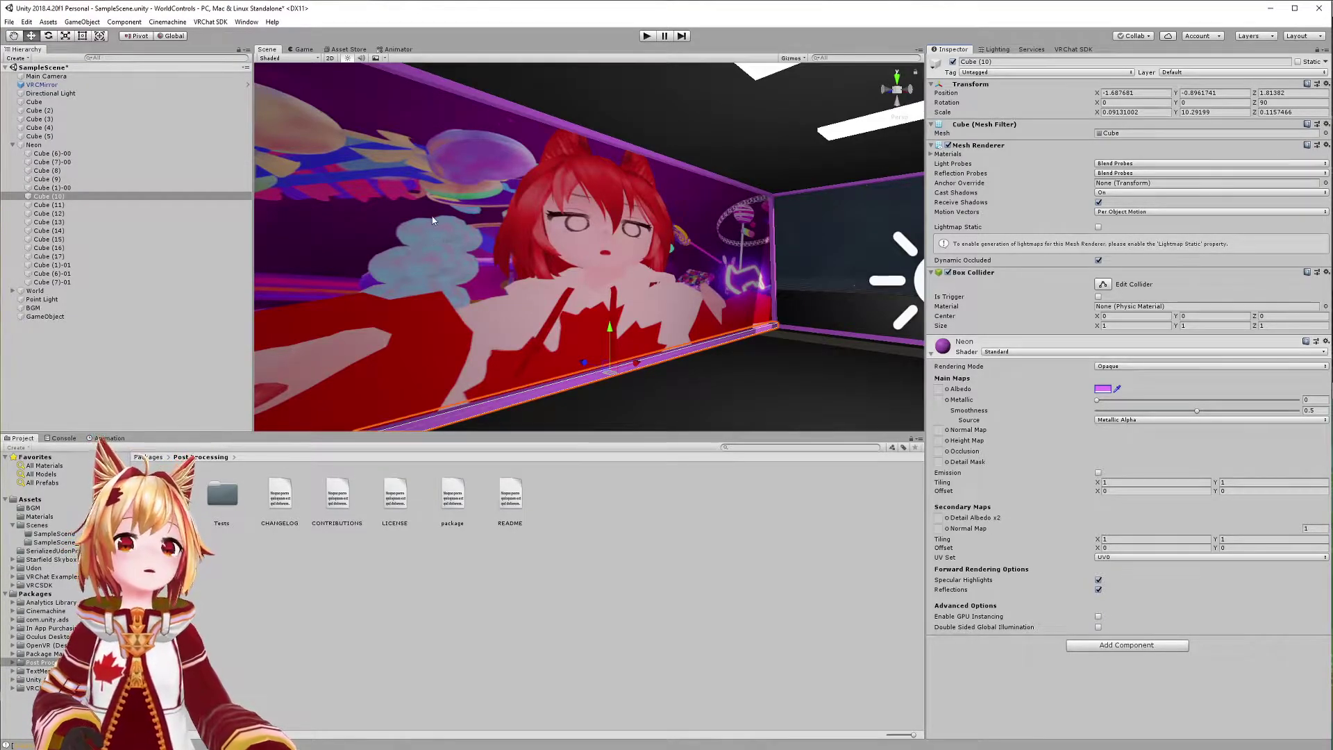
mouse_move(340, 139)
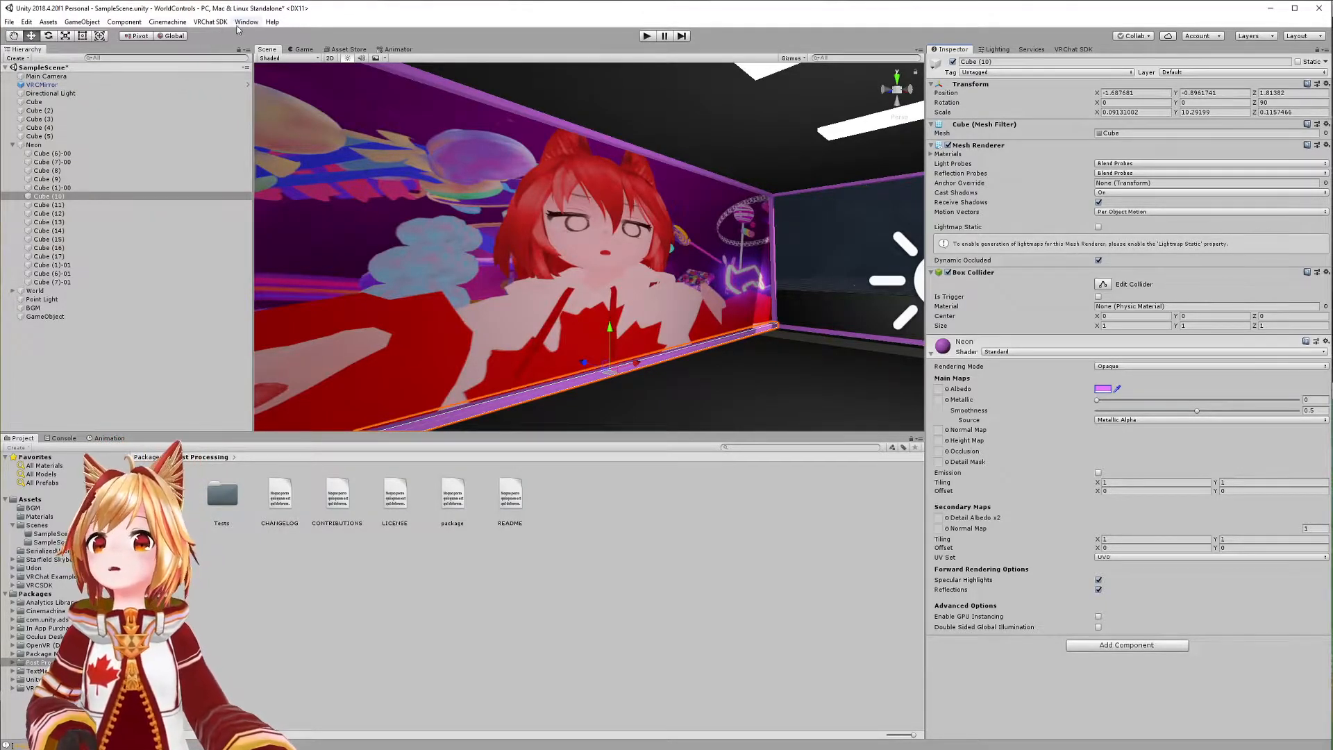
click(246, 21)
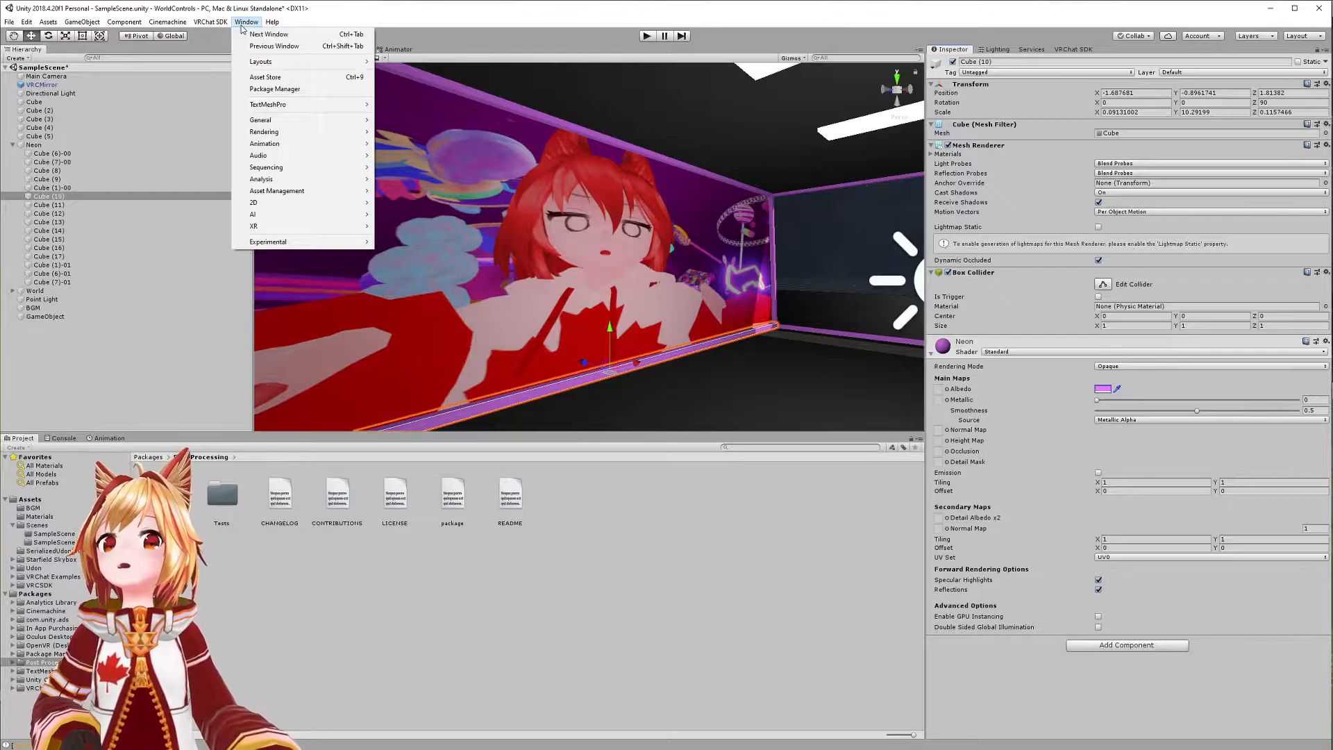
click(275, 89)
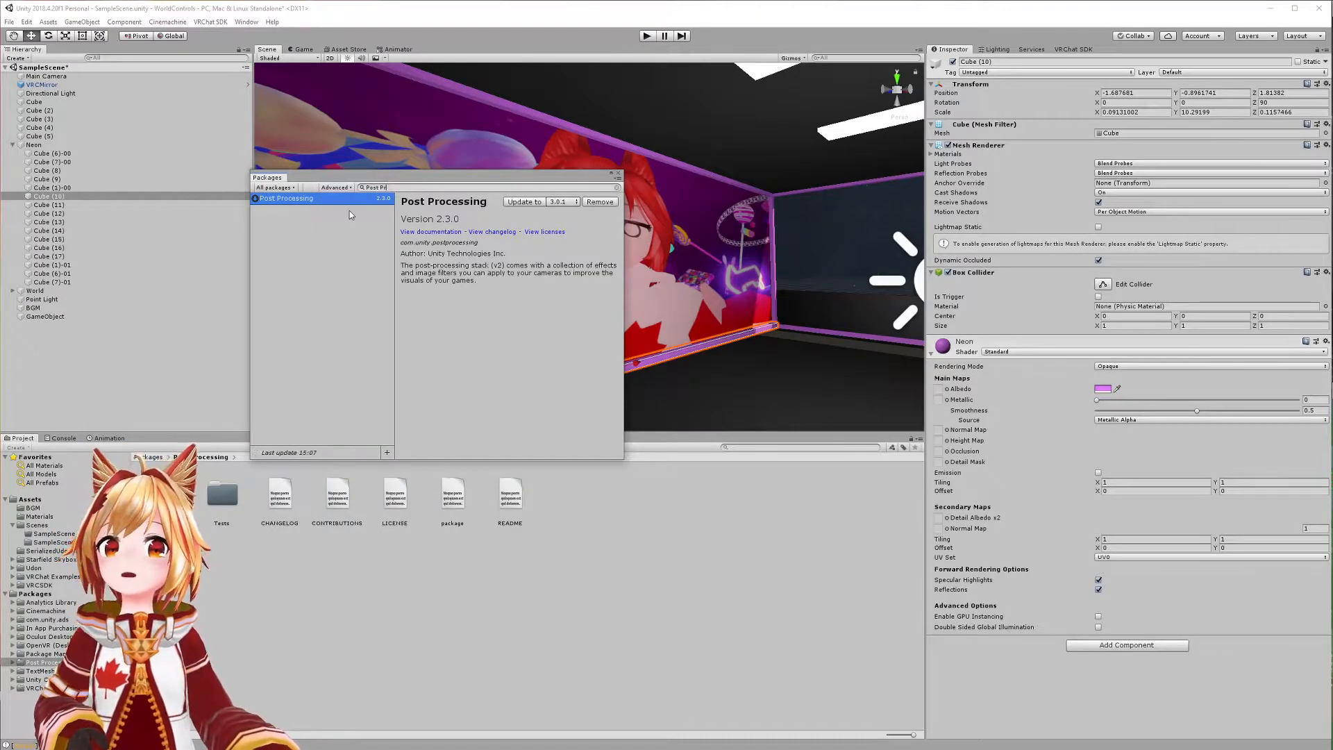
mouse_move(538, 235)
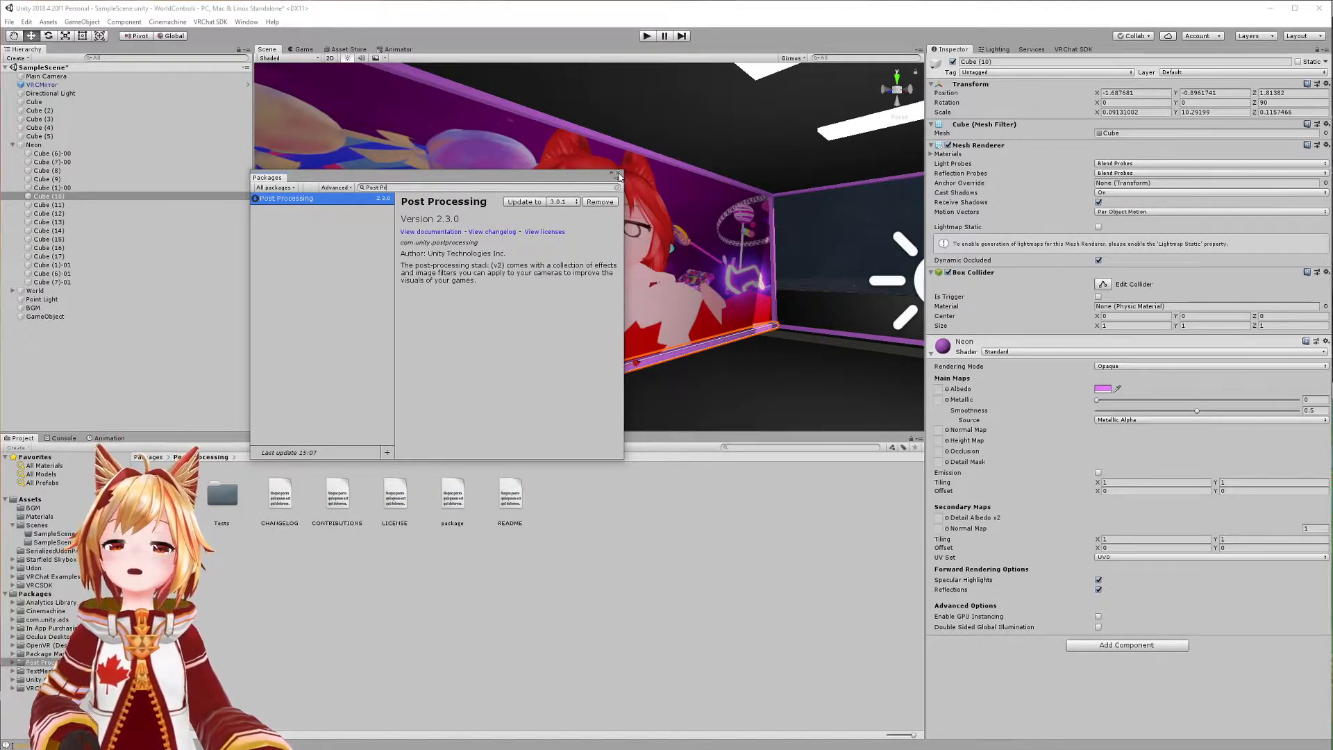
click(617, 174)
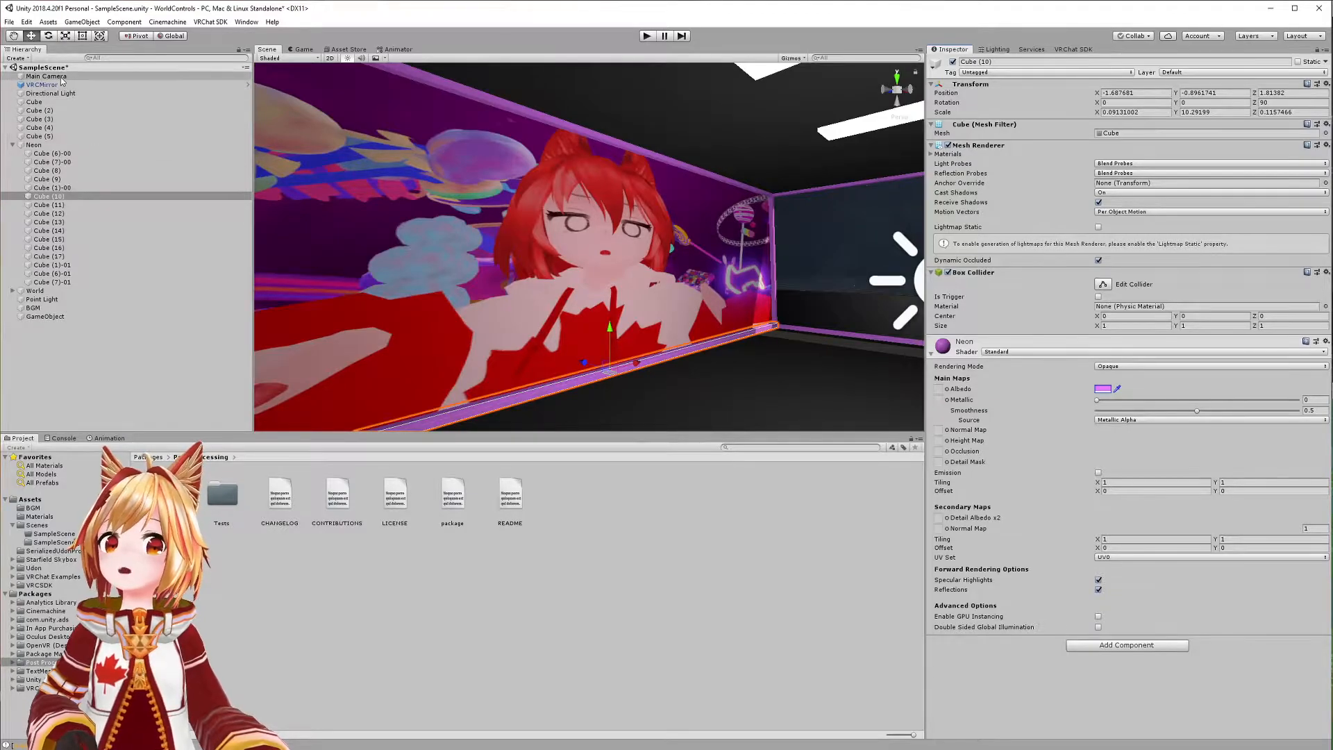
Add a Post-process Layer component to the Main Camera, leaving its layer unassigned.
click(47, 75)
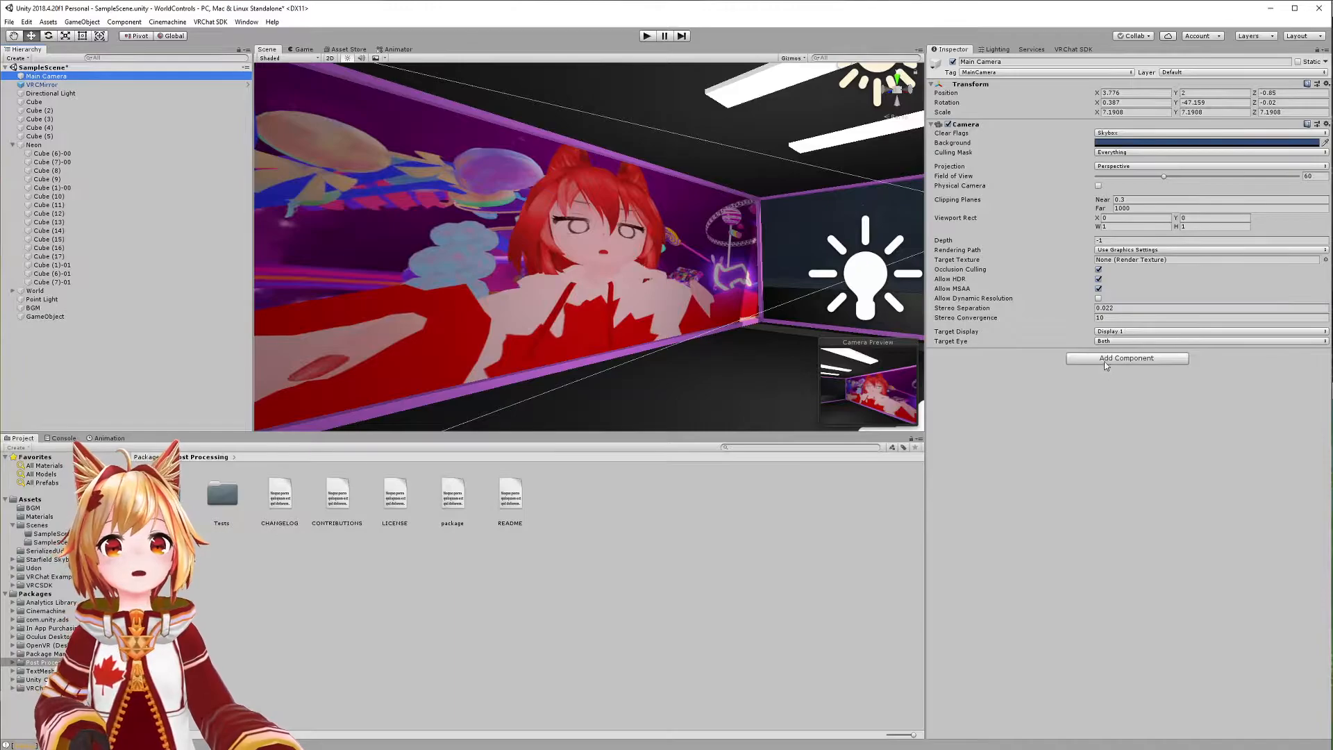
click(1126, 357)
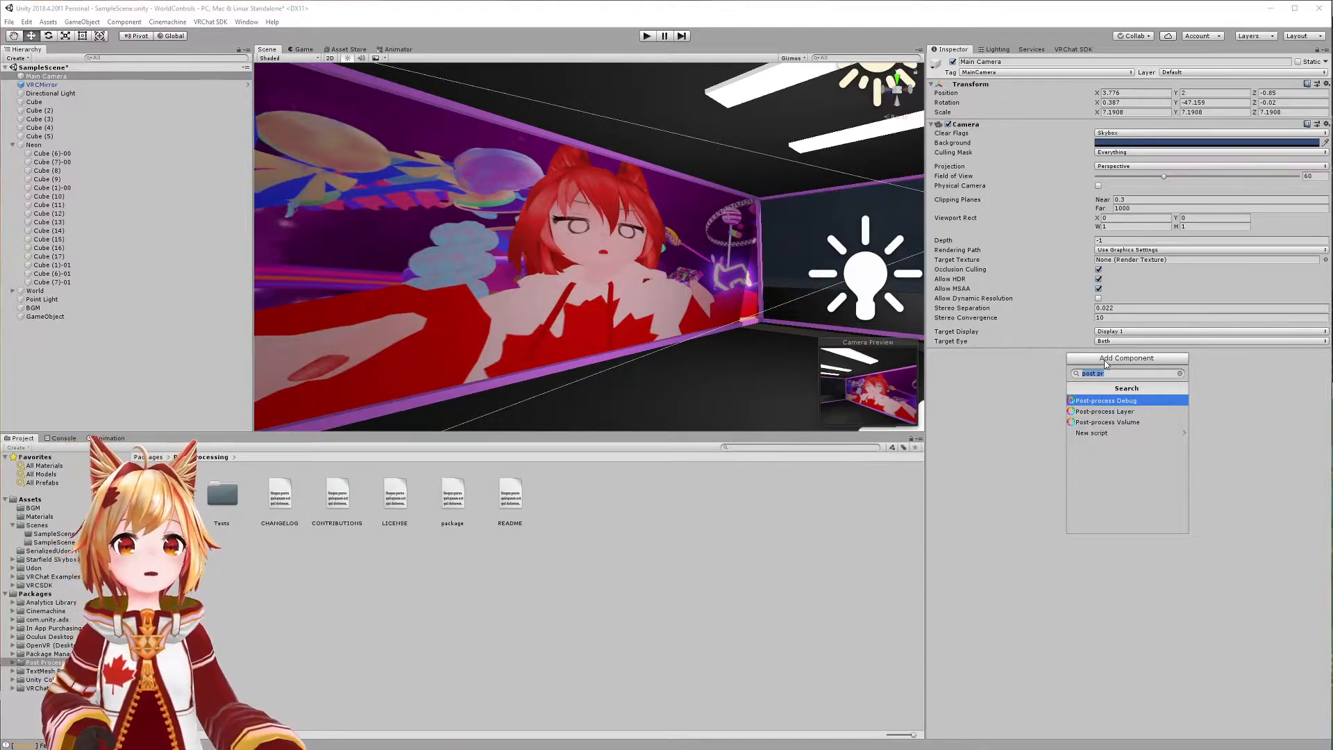
click(1103, 411)
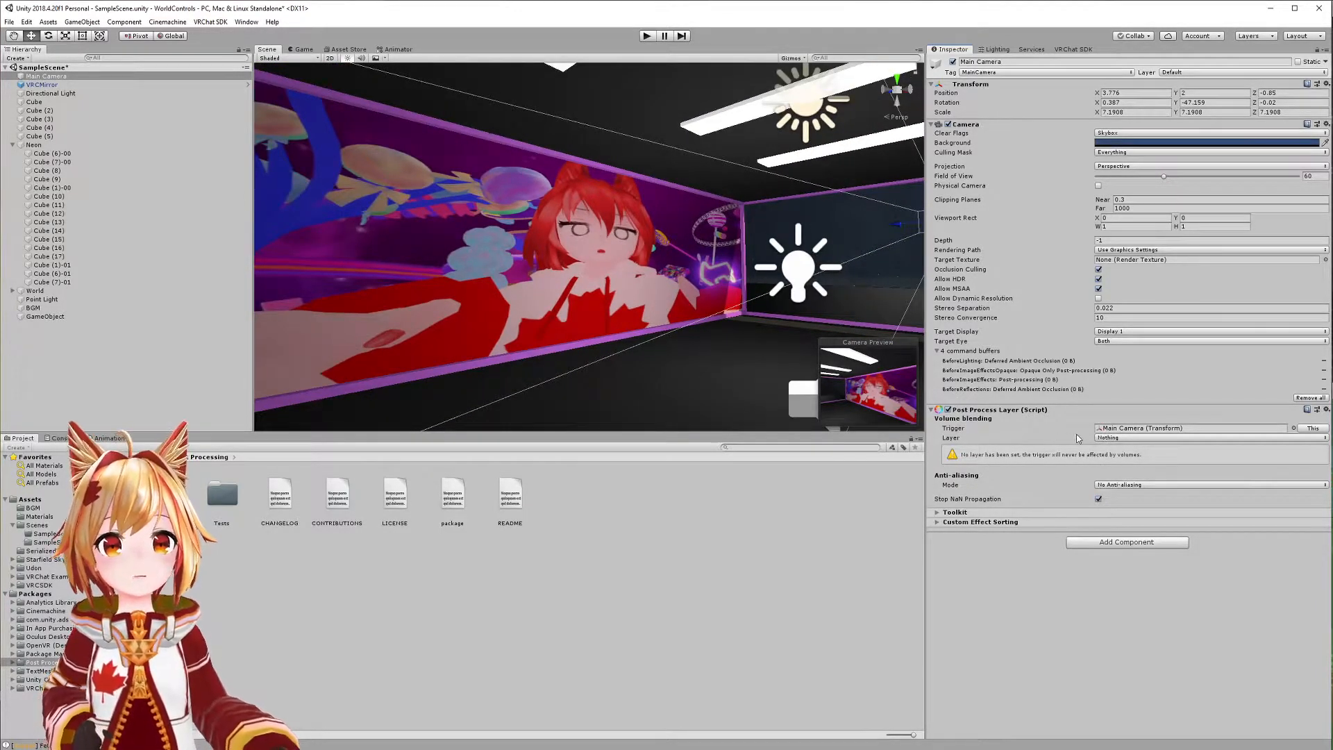
click(1190, 428)
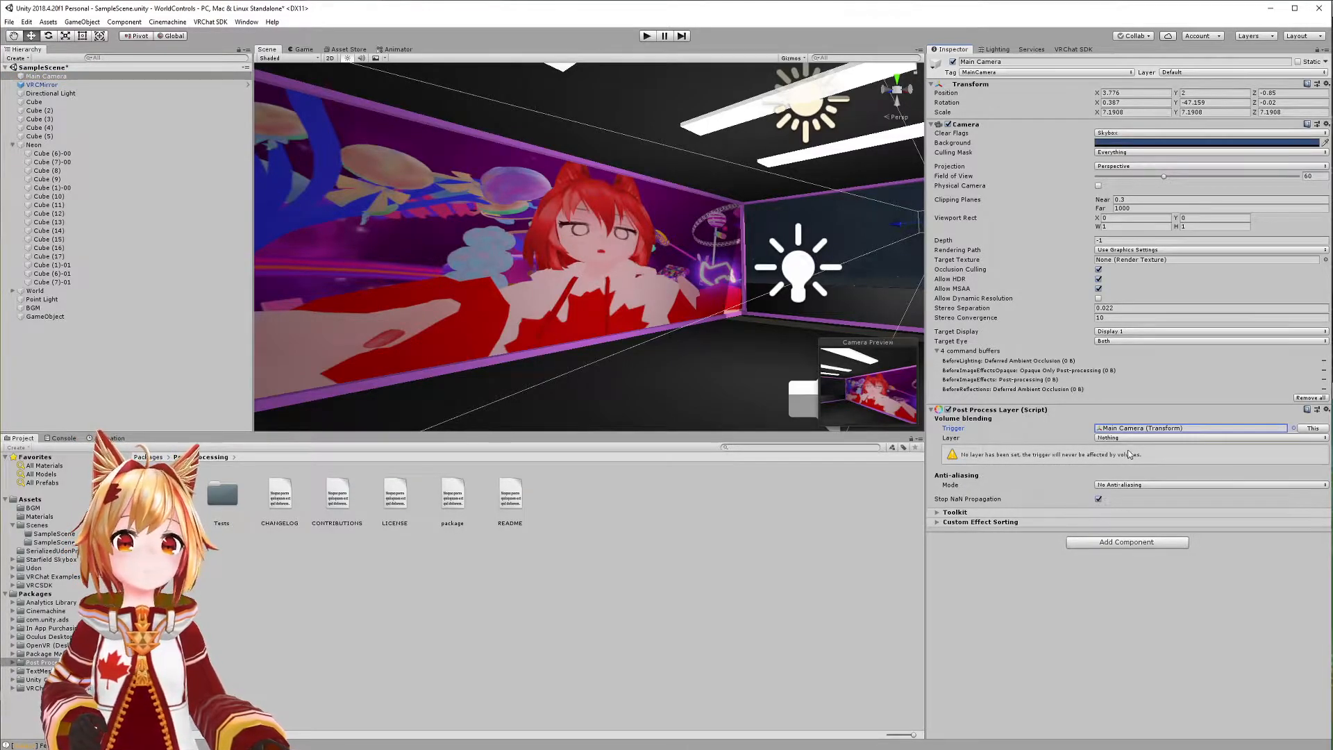
Set the camera's Post Process Layer to blend volumes from the Water layer, then select Neon.
click(1208, 436)
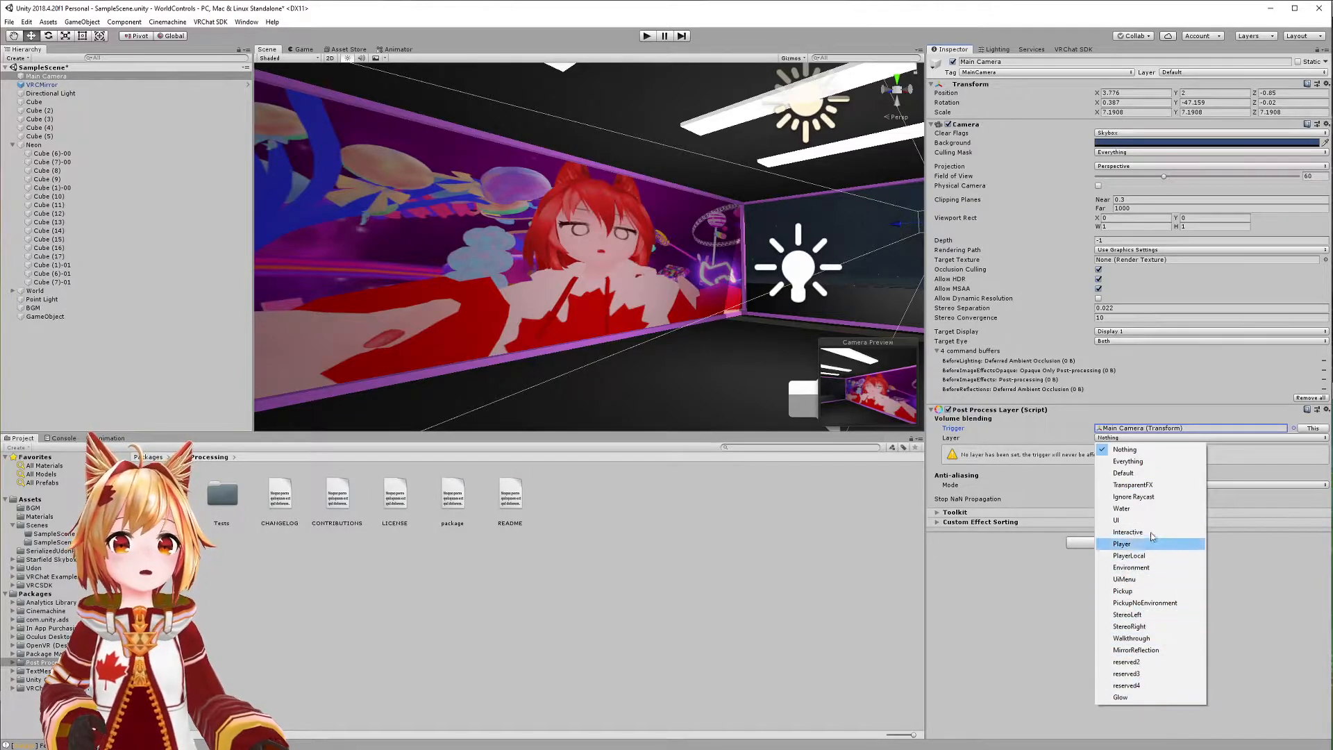
mouse_move(1151, 508)
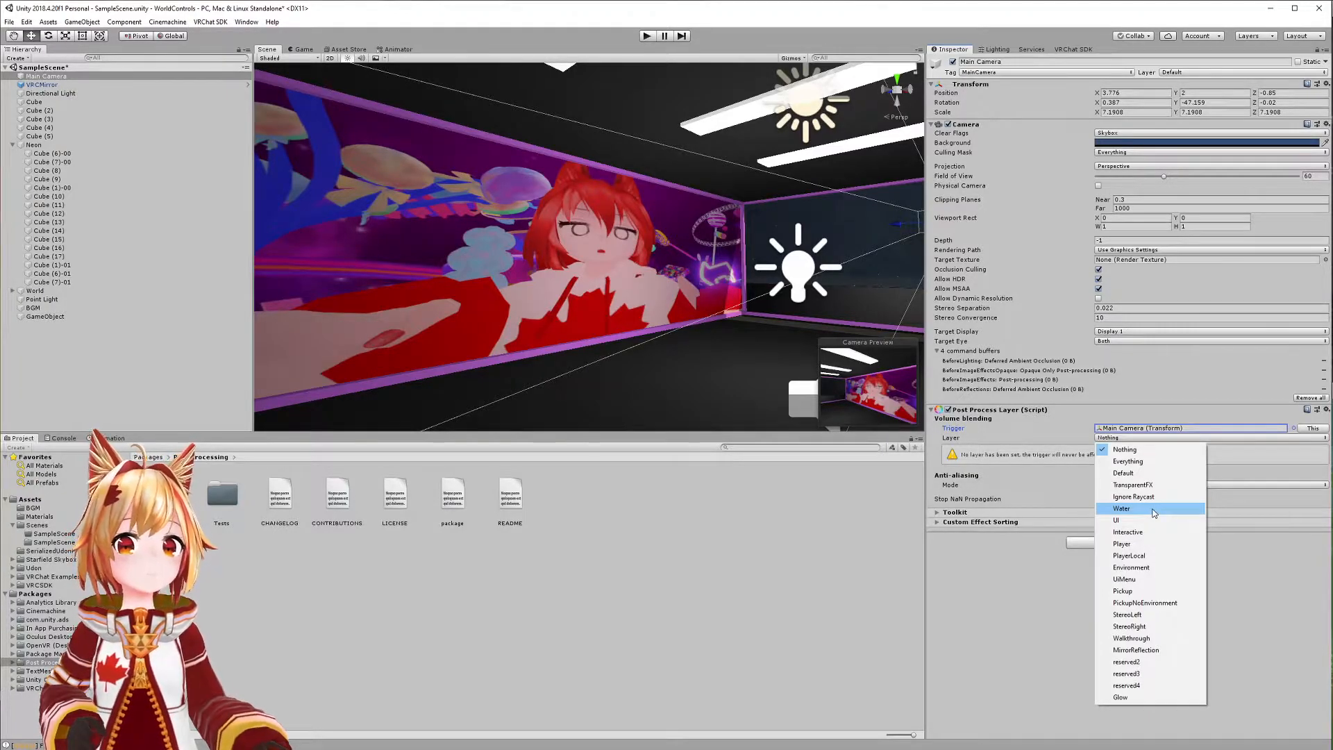
mouse_move(1173, 511)
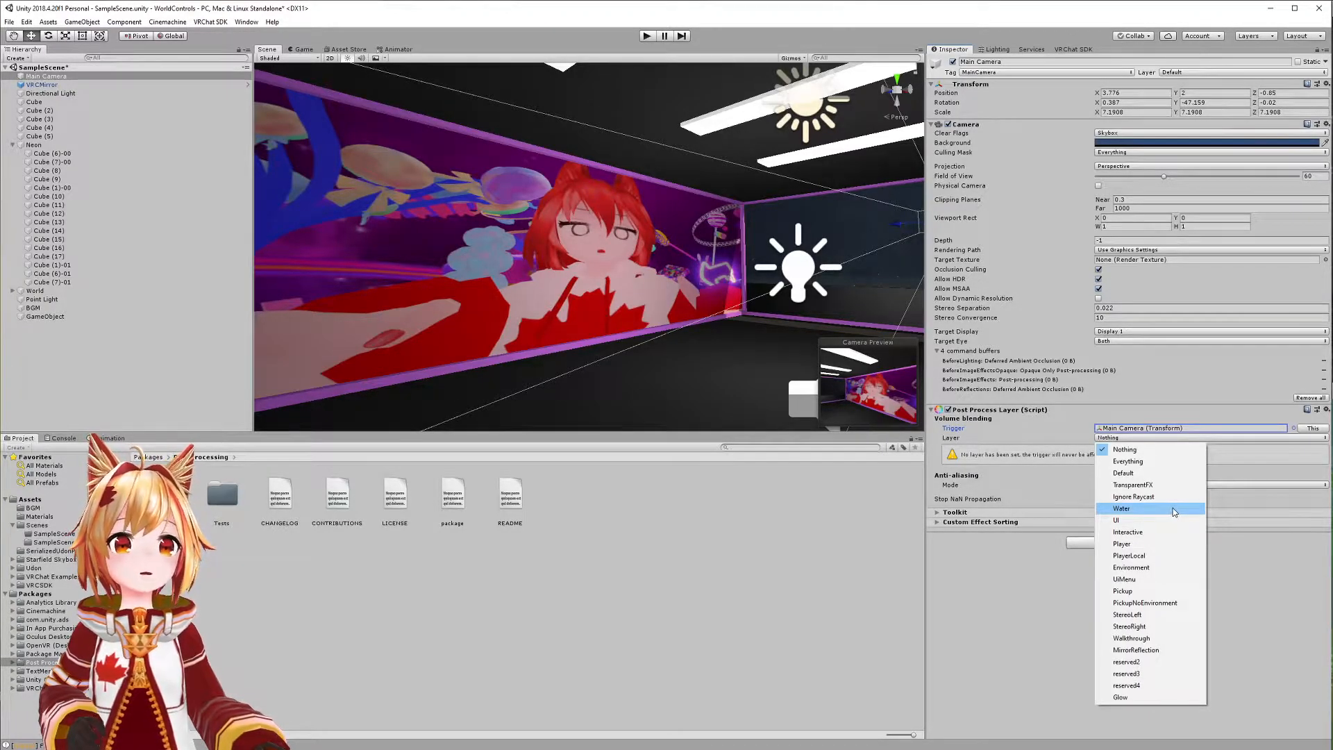
click(1121, 508)
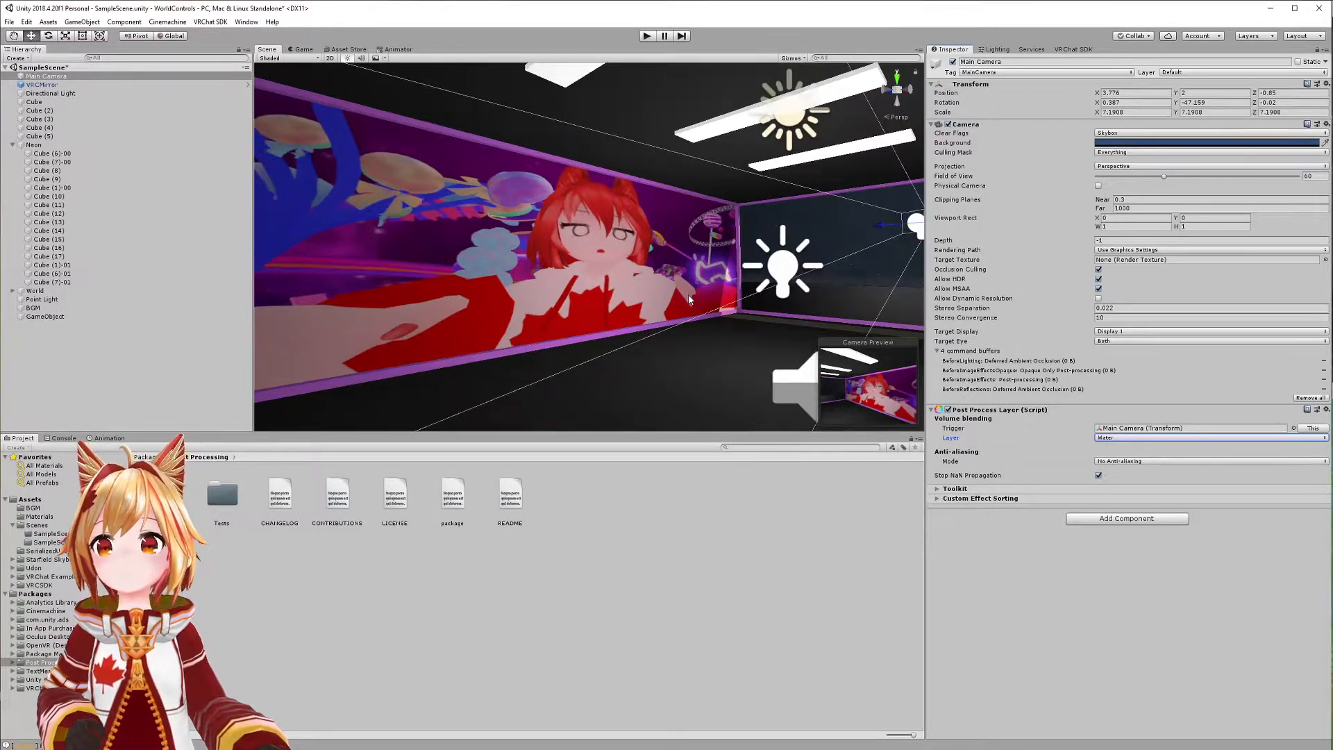
click(34, 145)
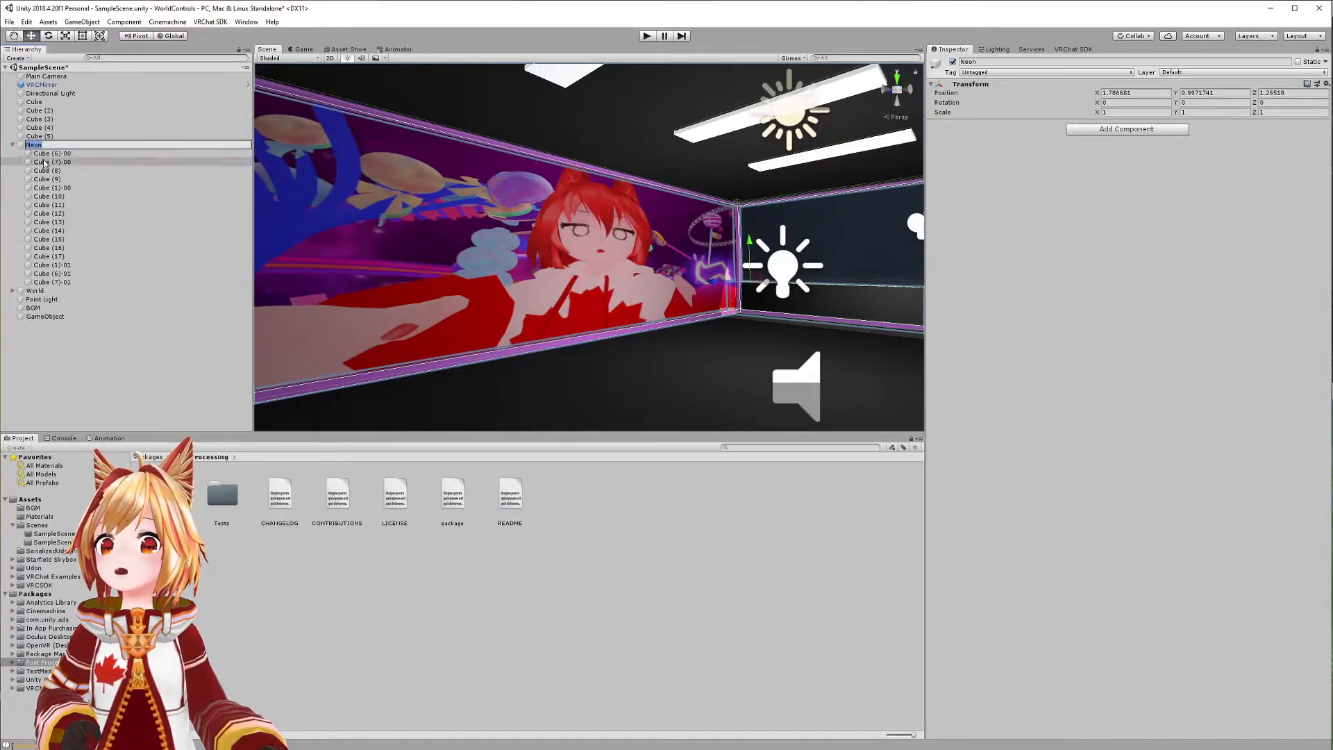
Add a Post-process Volume to the Neon group and tick Is Global.
click(34, 144)
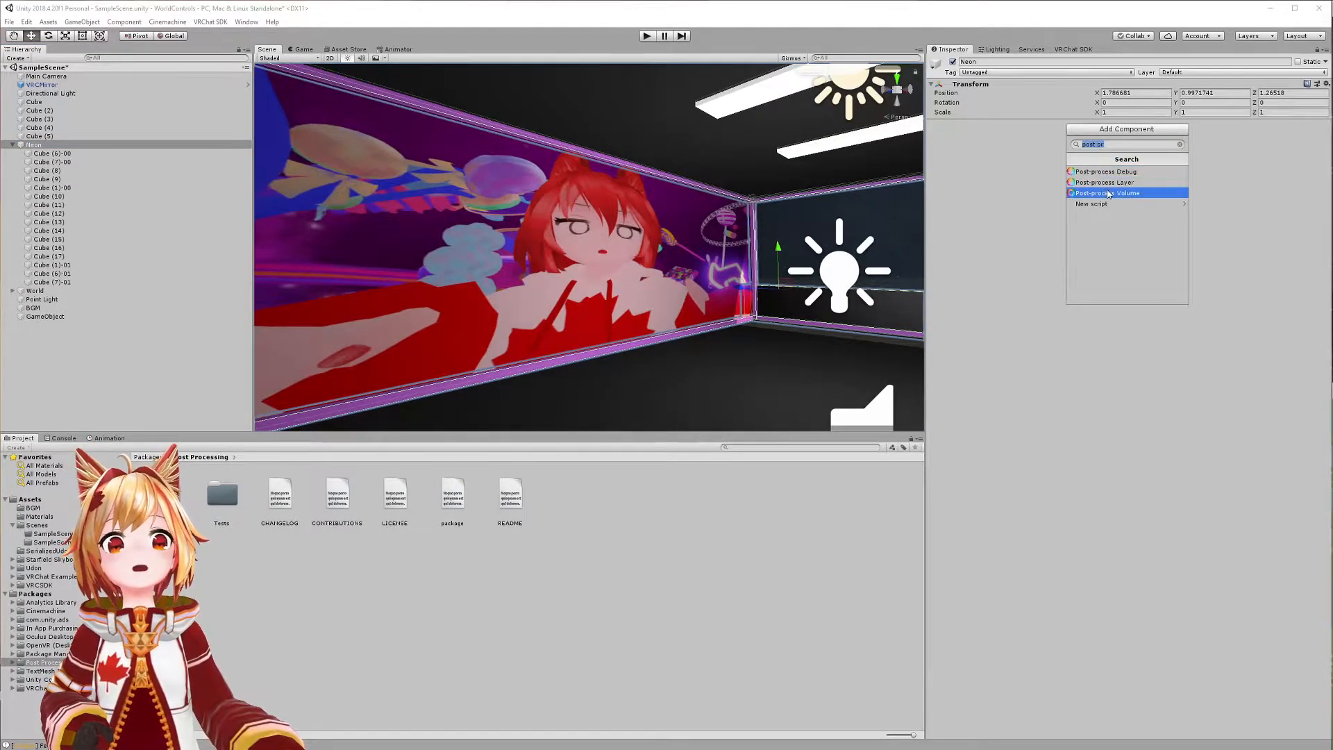
mouse_move(1141, 197)
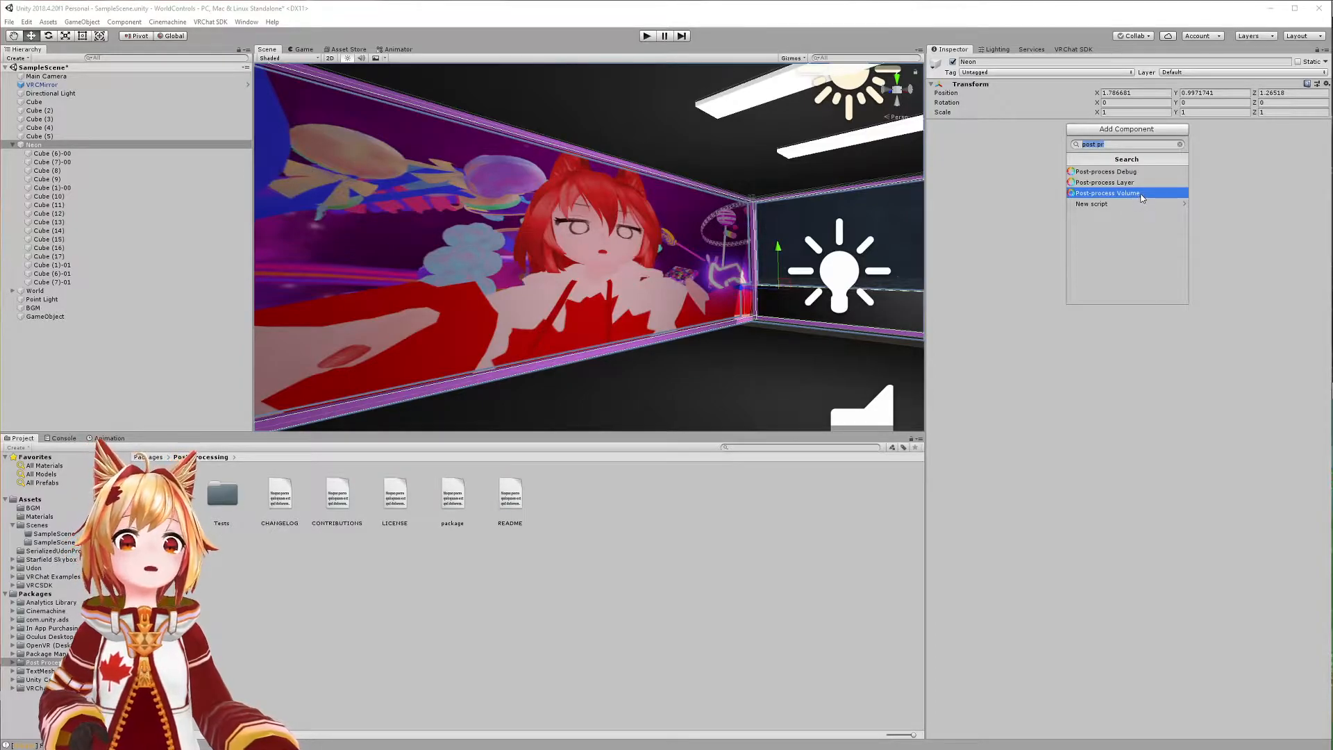
click(1107, 192)
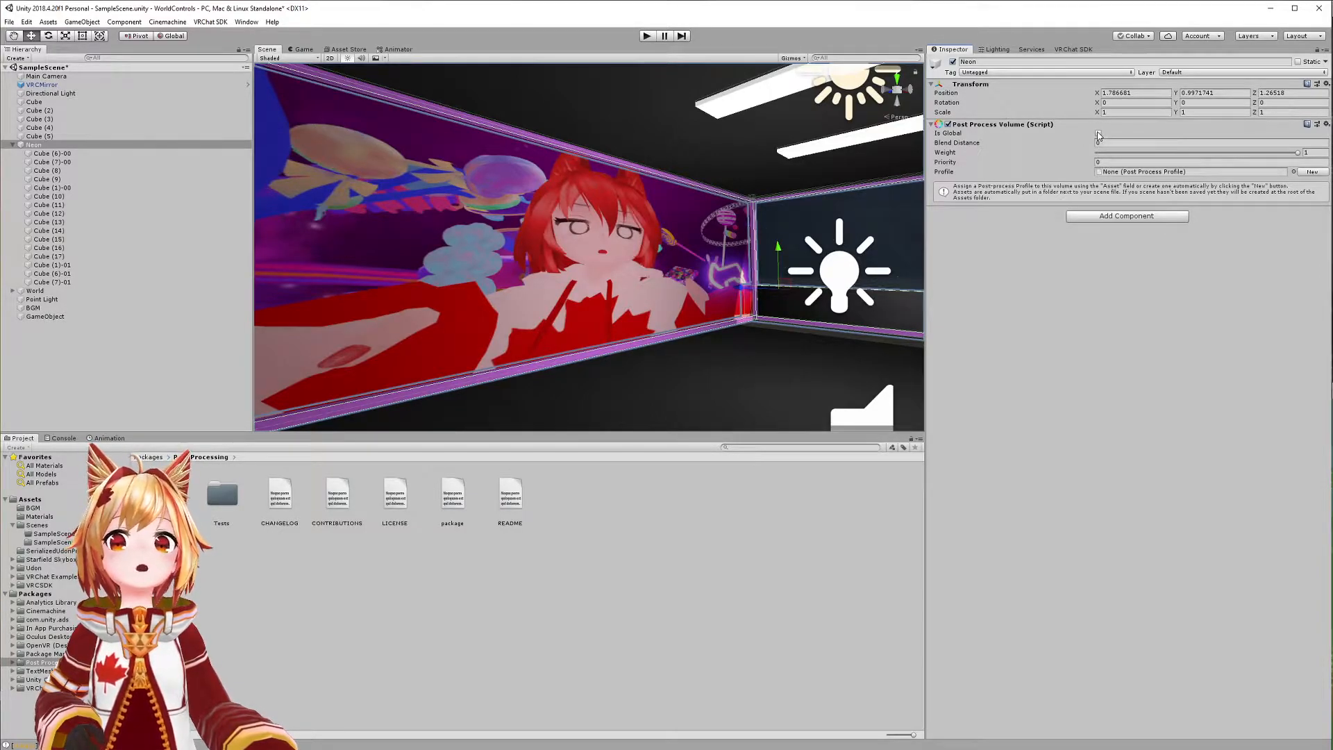
click(1099, 133)
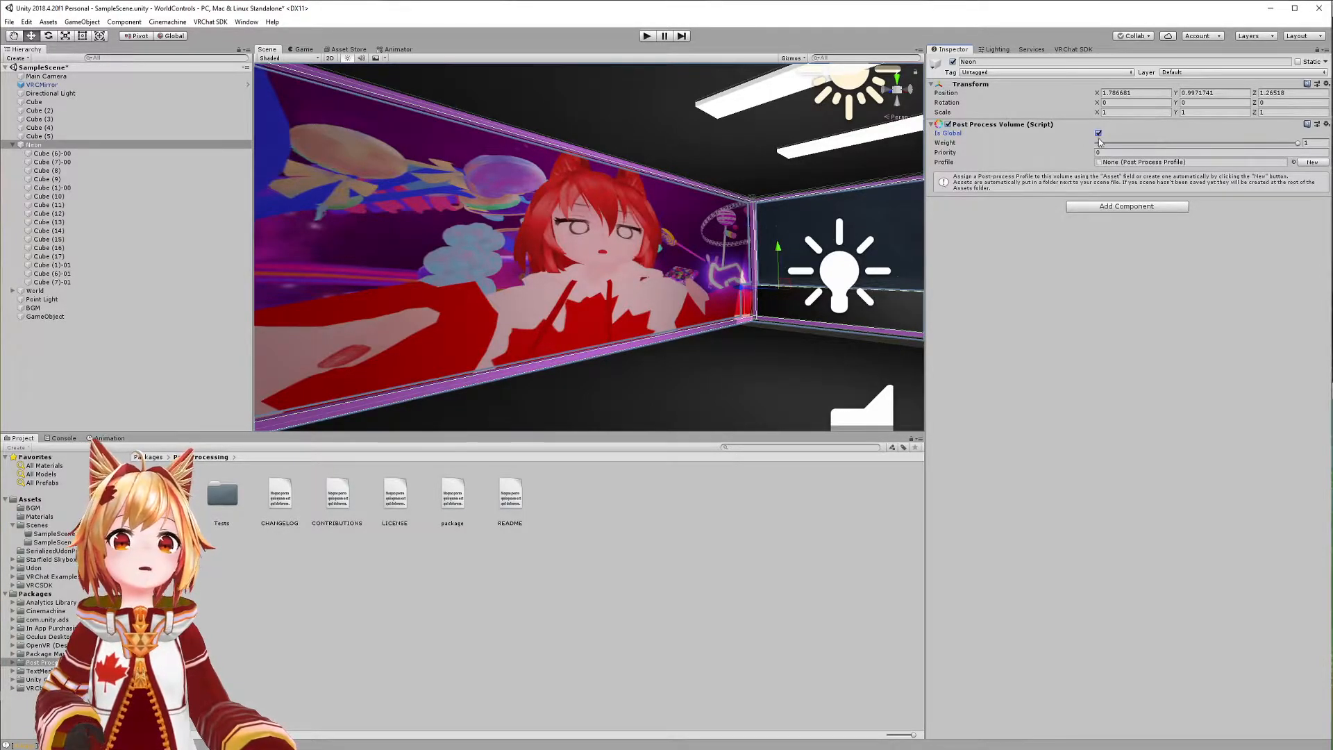
click(1099, 133)
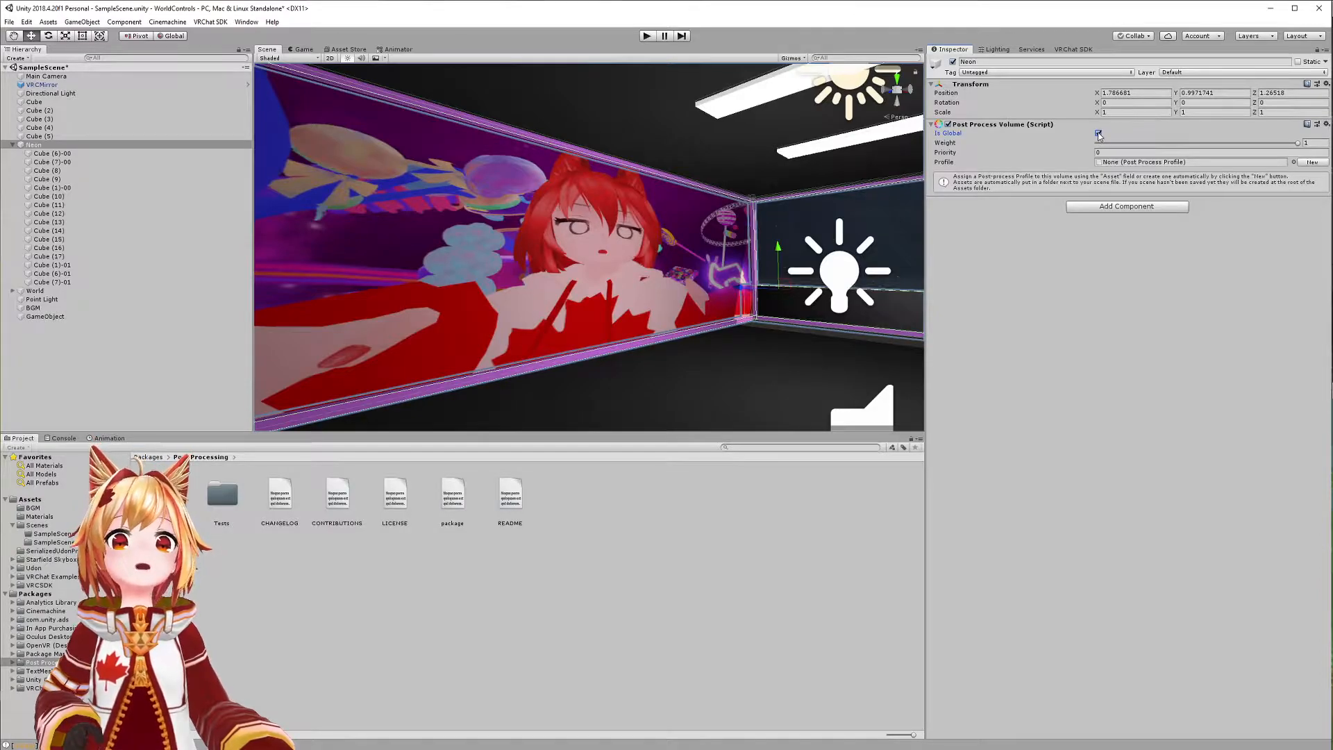
click(1098, 132)
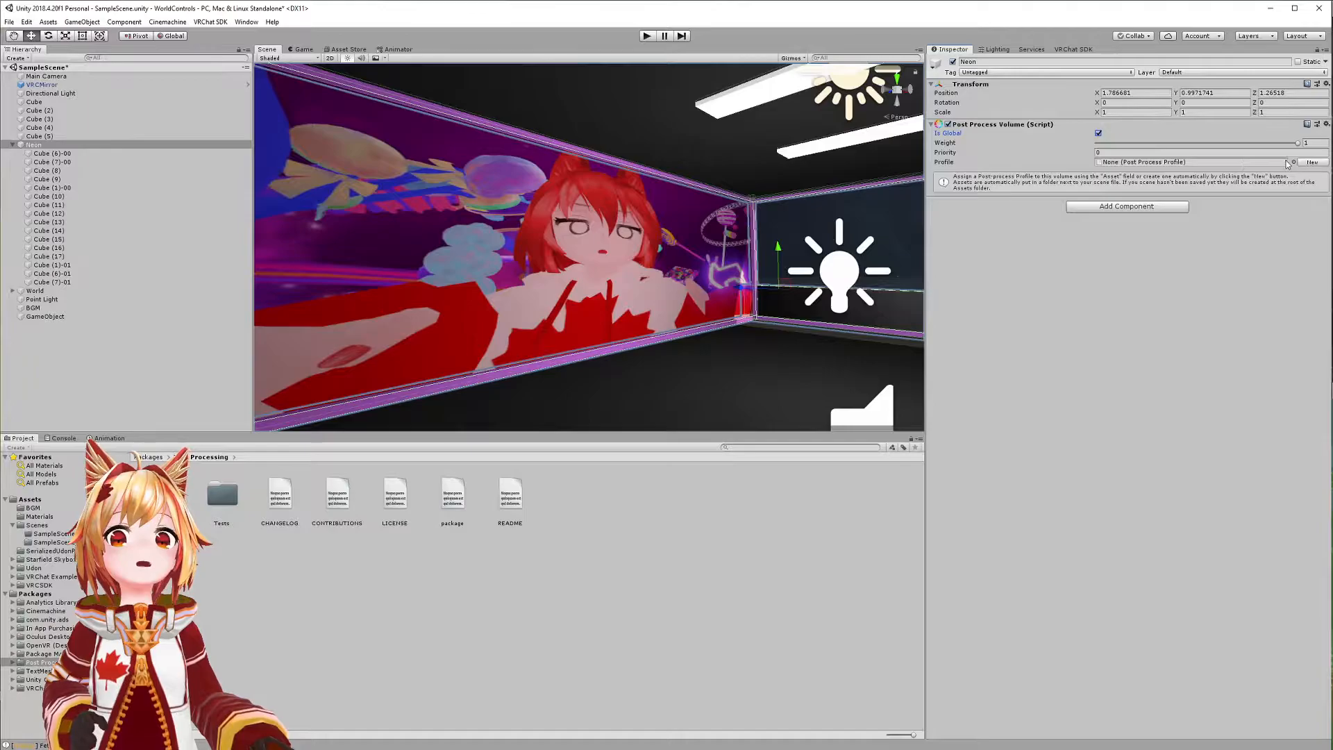
mouse_move(1311, 162)
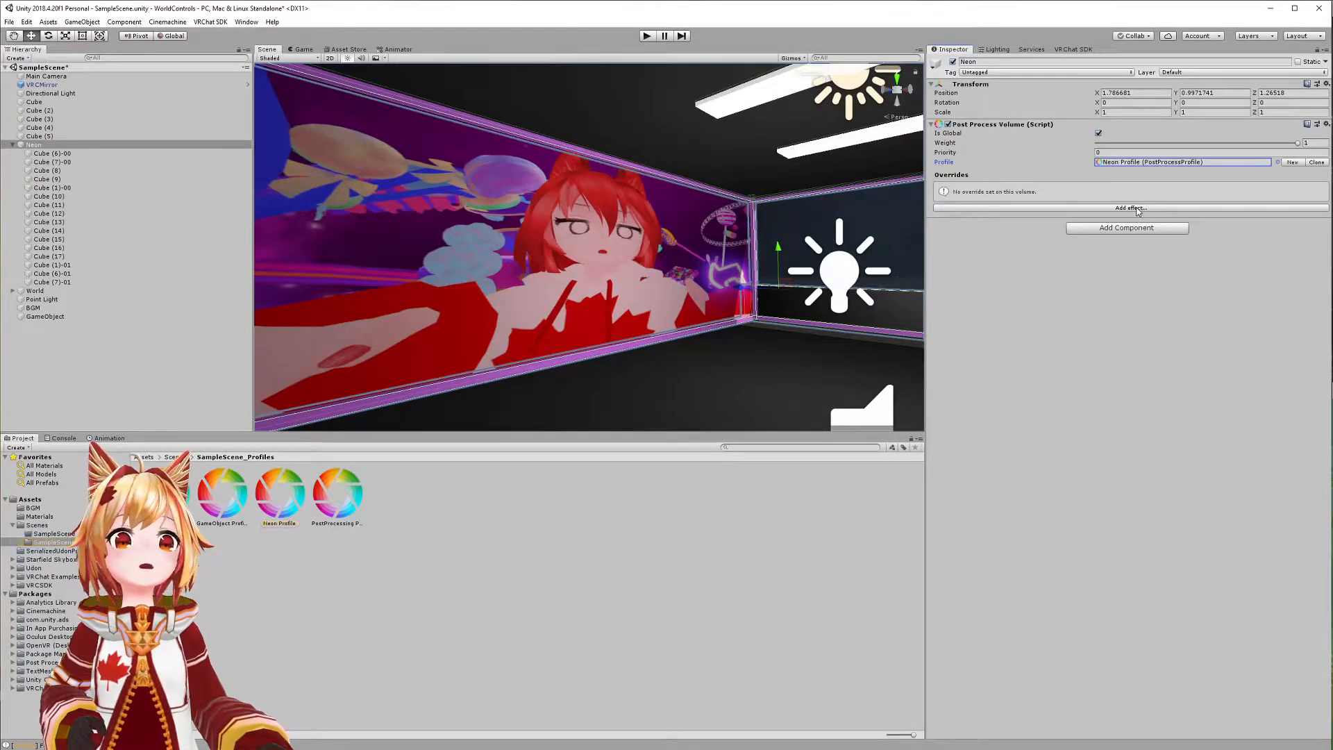
Add a Unity Bloom effect to the Neon Profile with Intensity and Threshold overrides enabled at 0.
click(1130, 208)
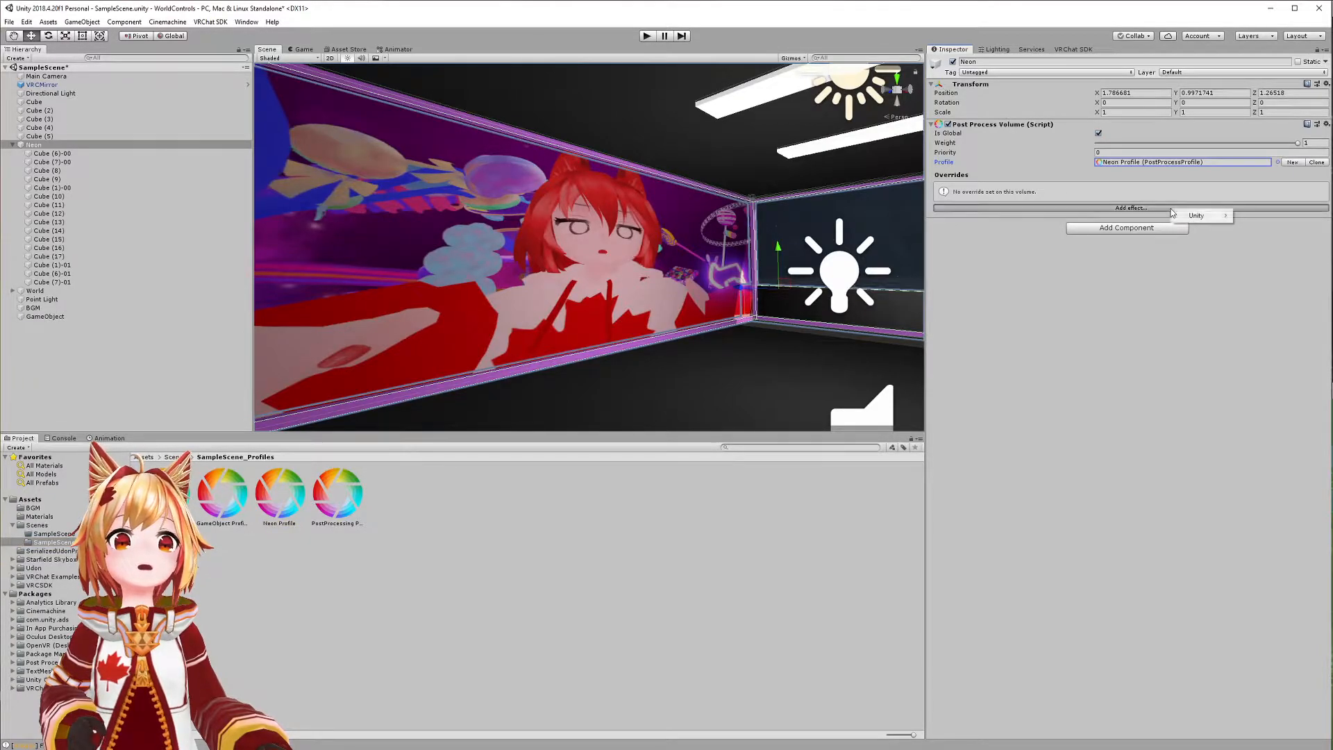
click(1197, 215)
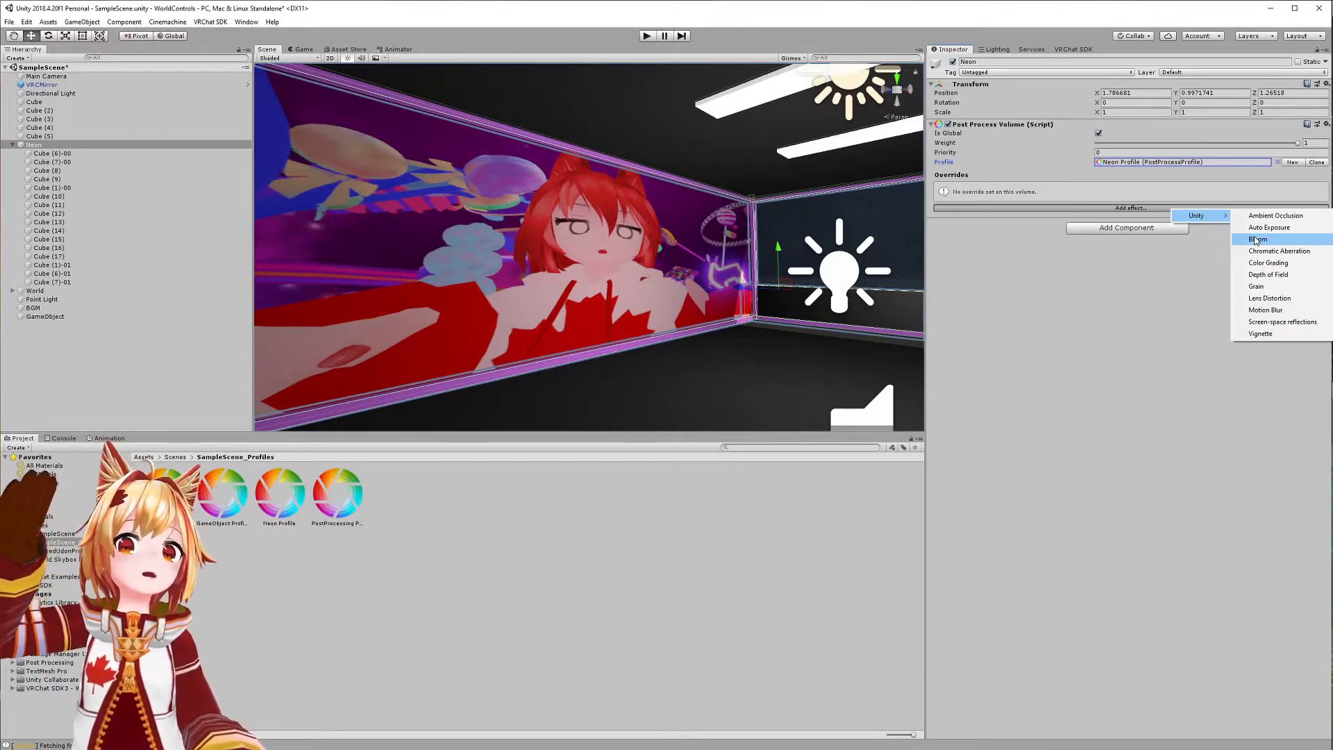
click(1258, 239)
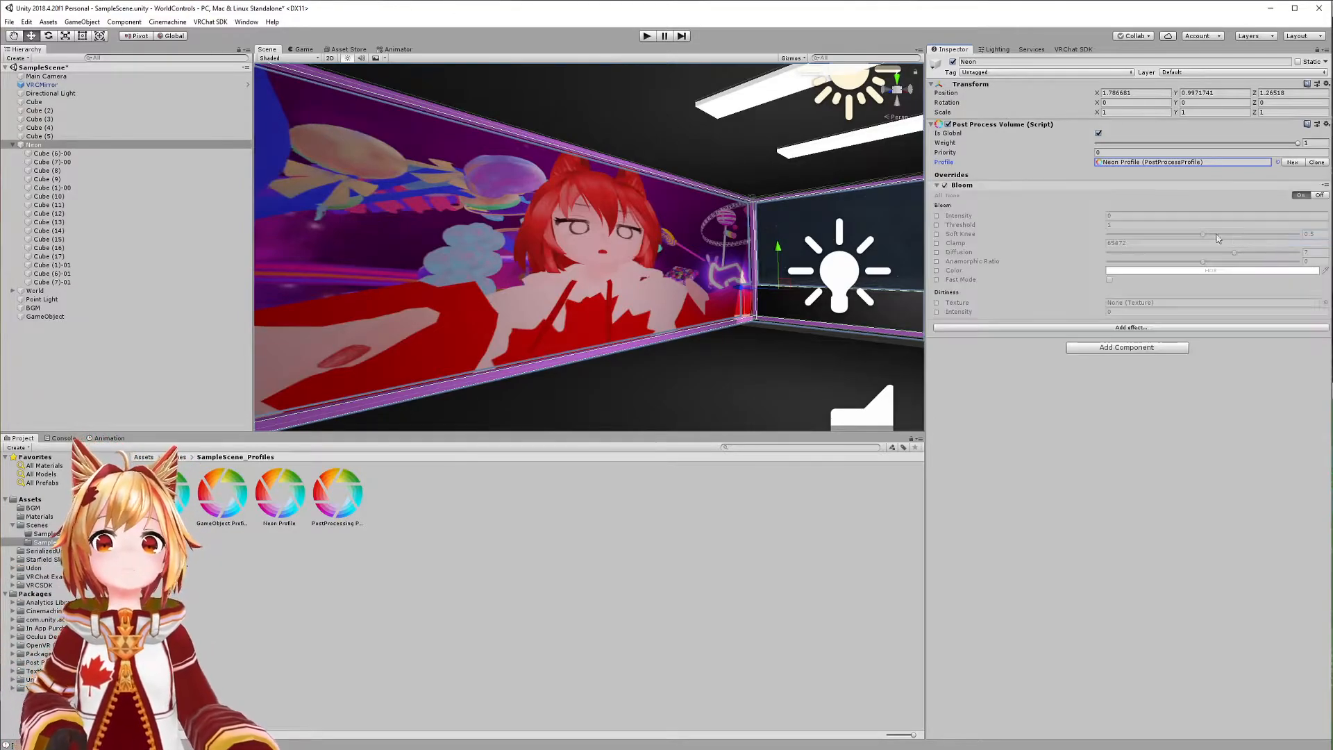
click(937, 223)
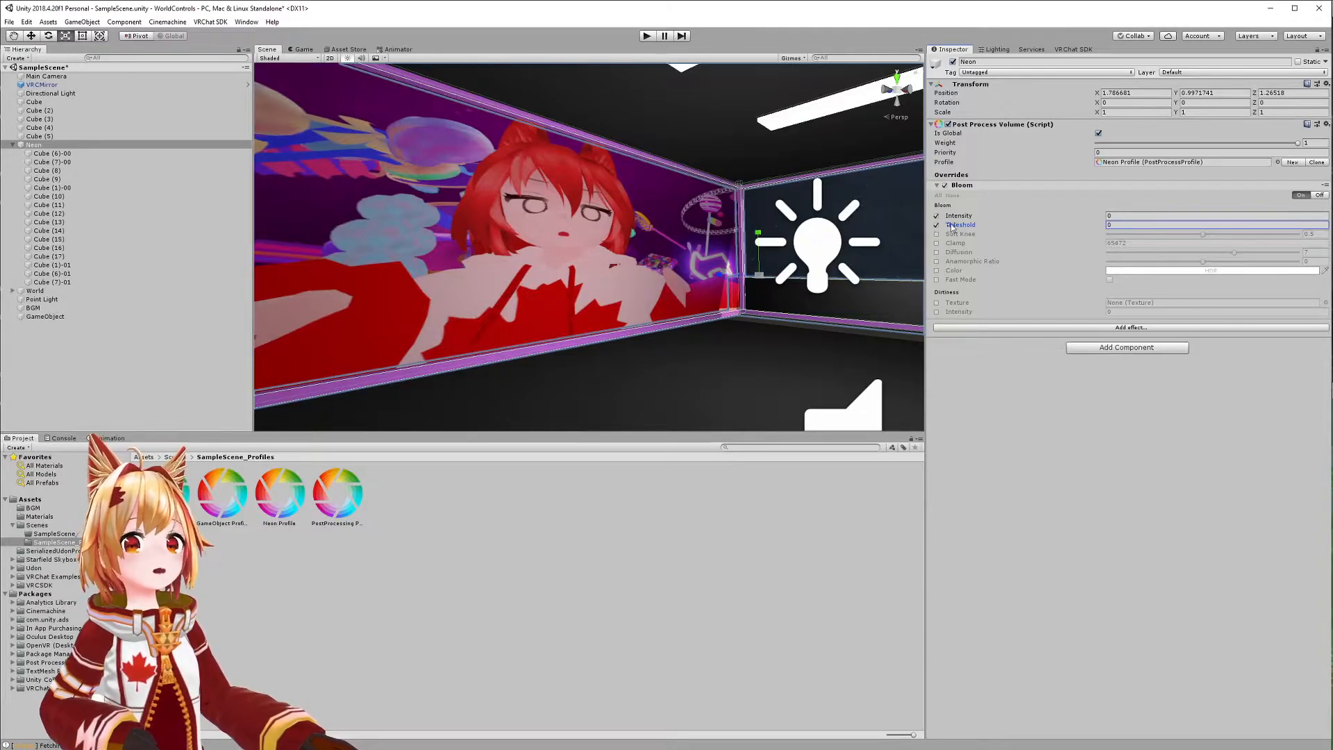
click(958, 216)
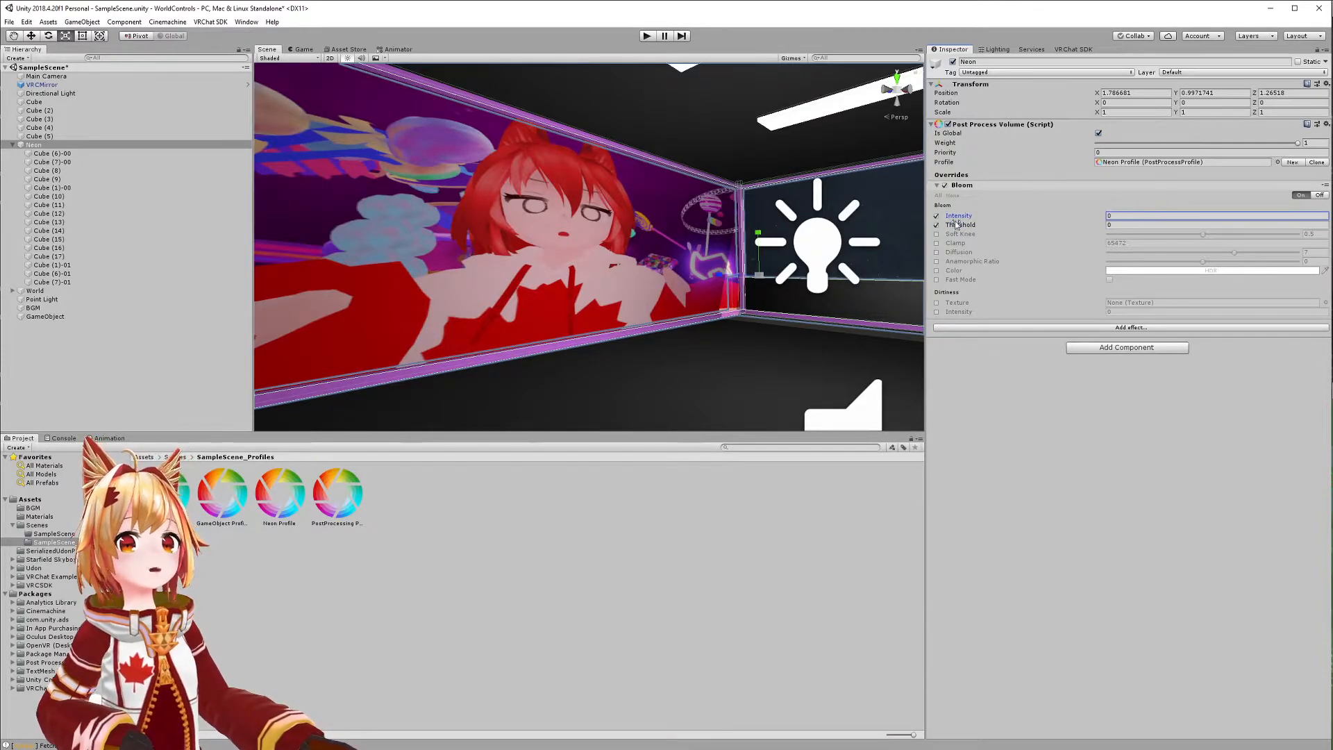
click(960, 224)
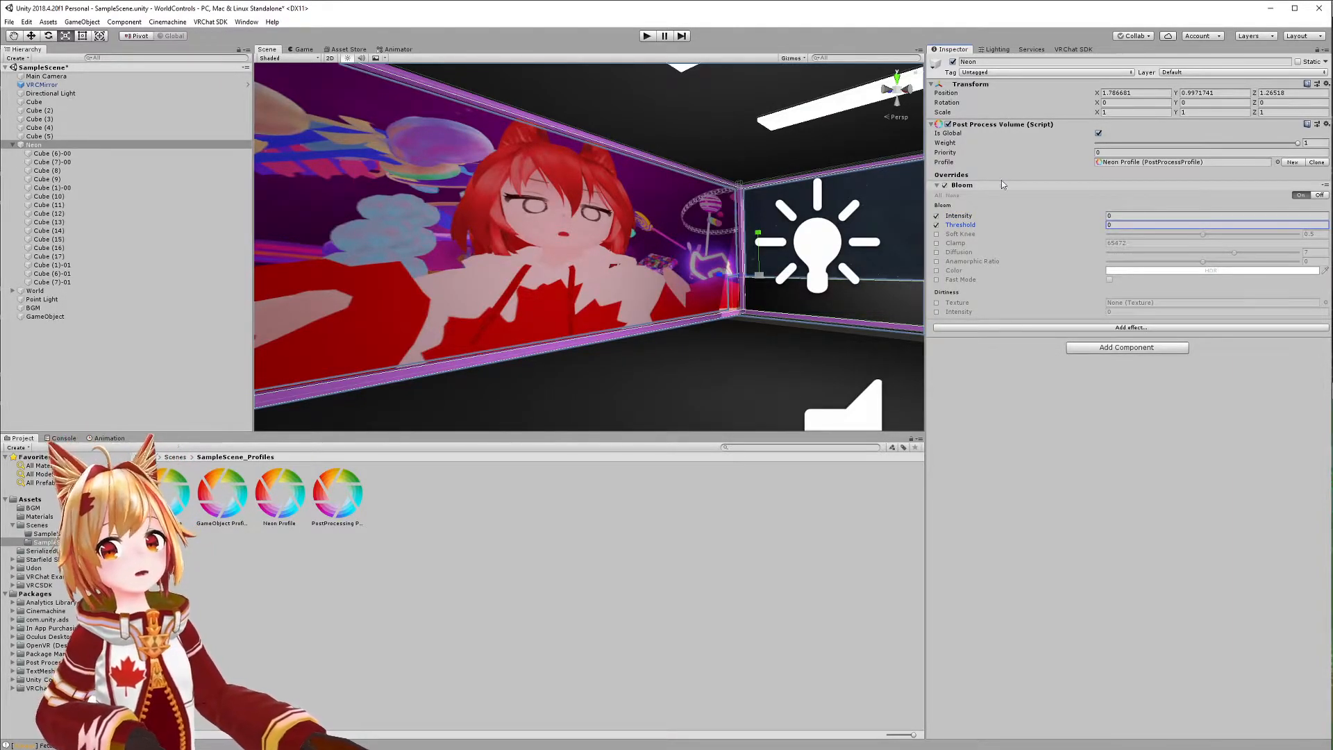
Move the Neon group to layer 4: Water, applying the change to all child bars.
click(1190, 72)
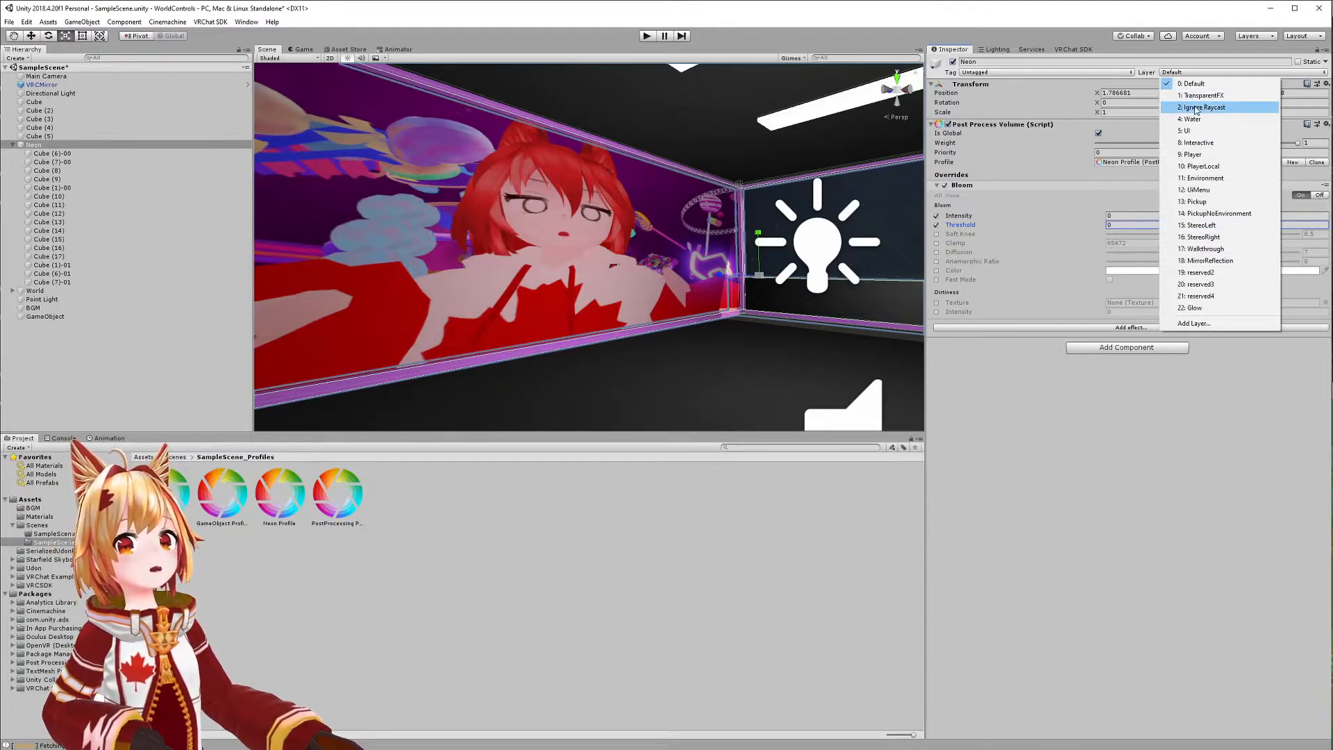
mouse_move(1199, 118)
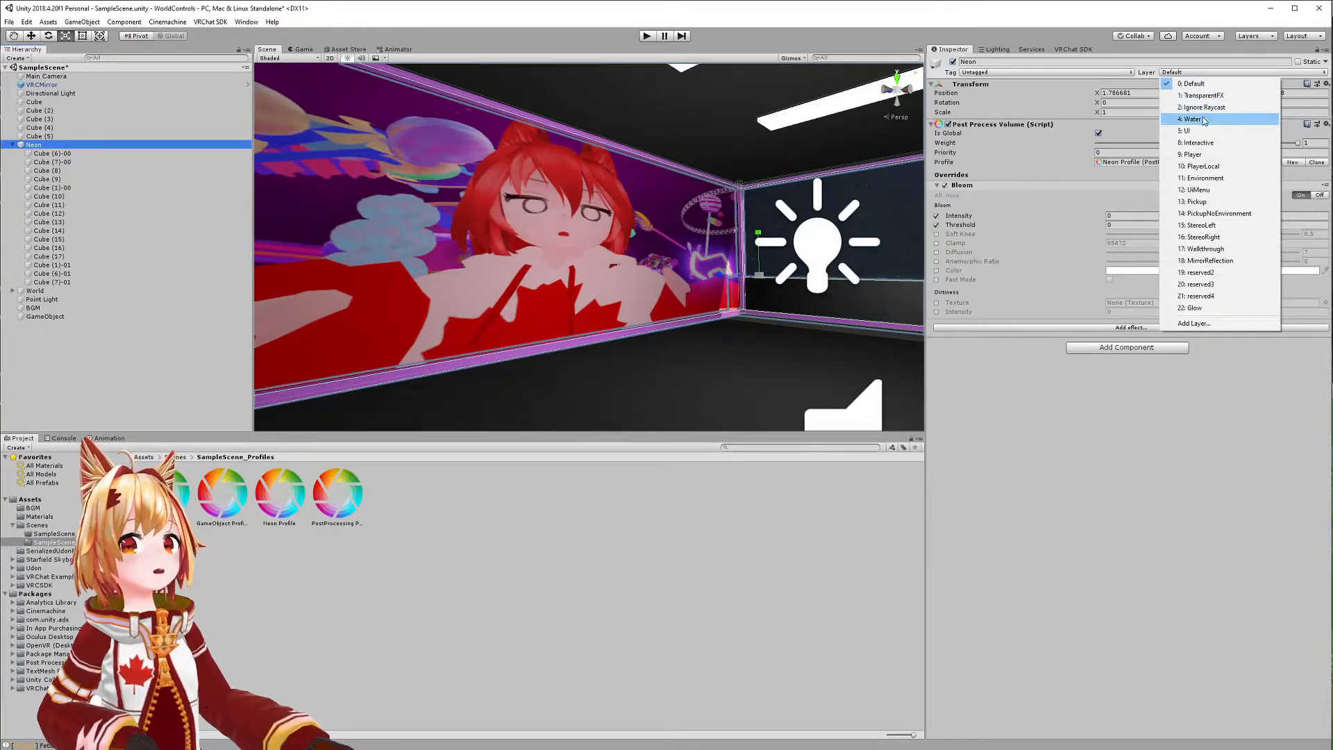
click(1191, 118)
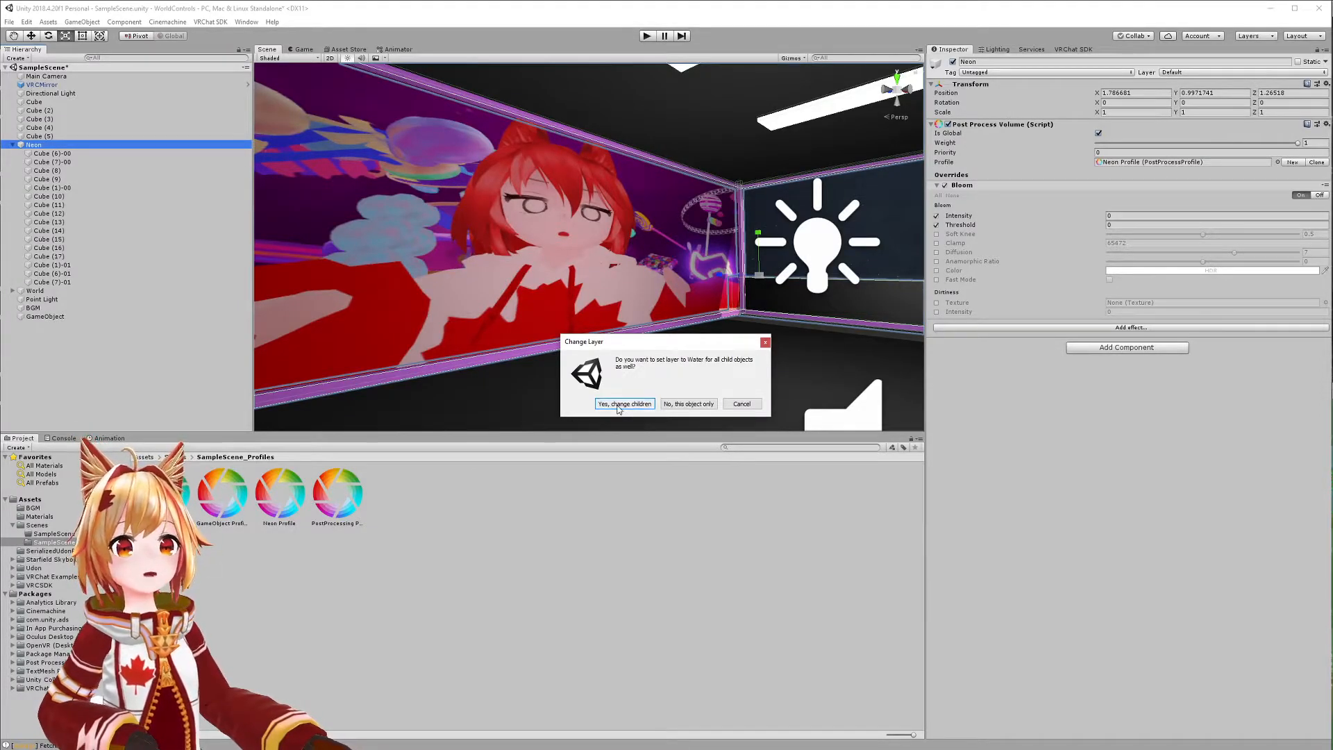
click(624, 403)
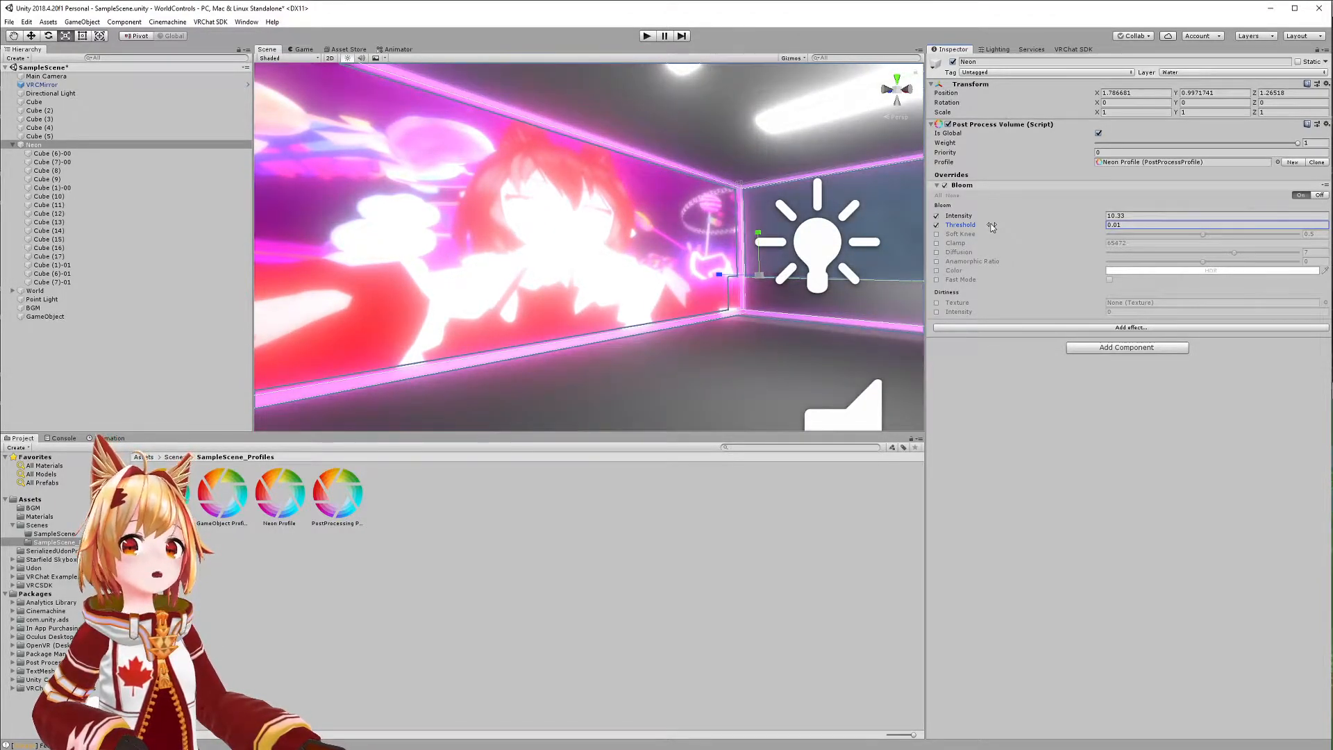
mouse_move(1012, 236)
text(0)
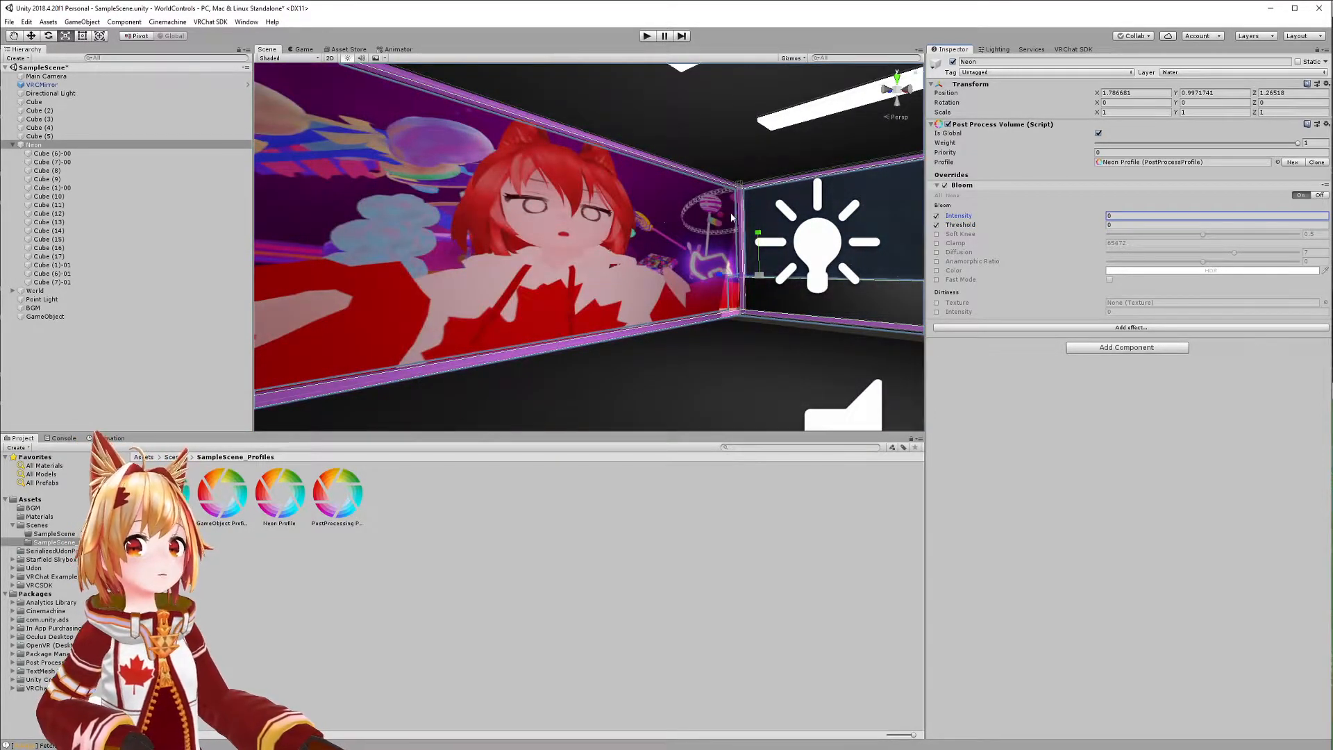
Enable emission on the Neon material via the Cube (6)-00 bar.
click(53, 153)
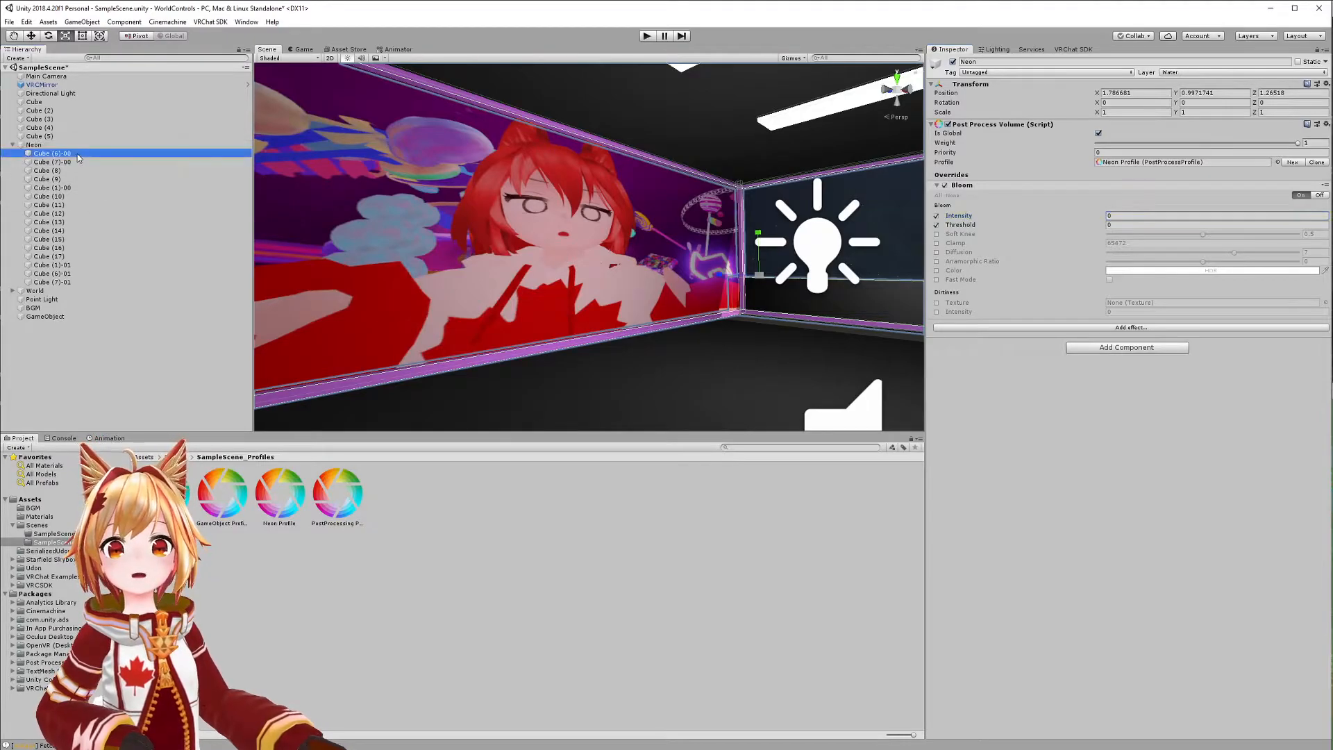
click(51, 153)
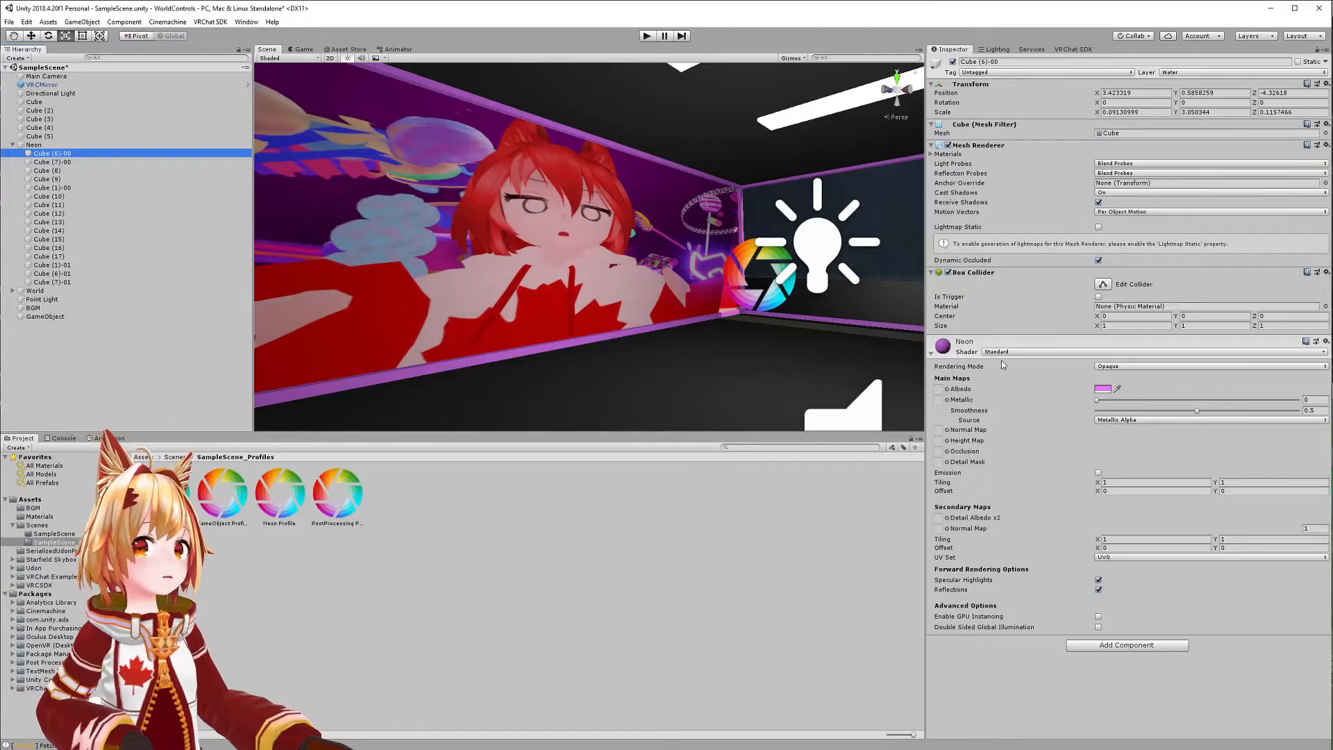
mouse_move(995, 544)
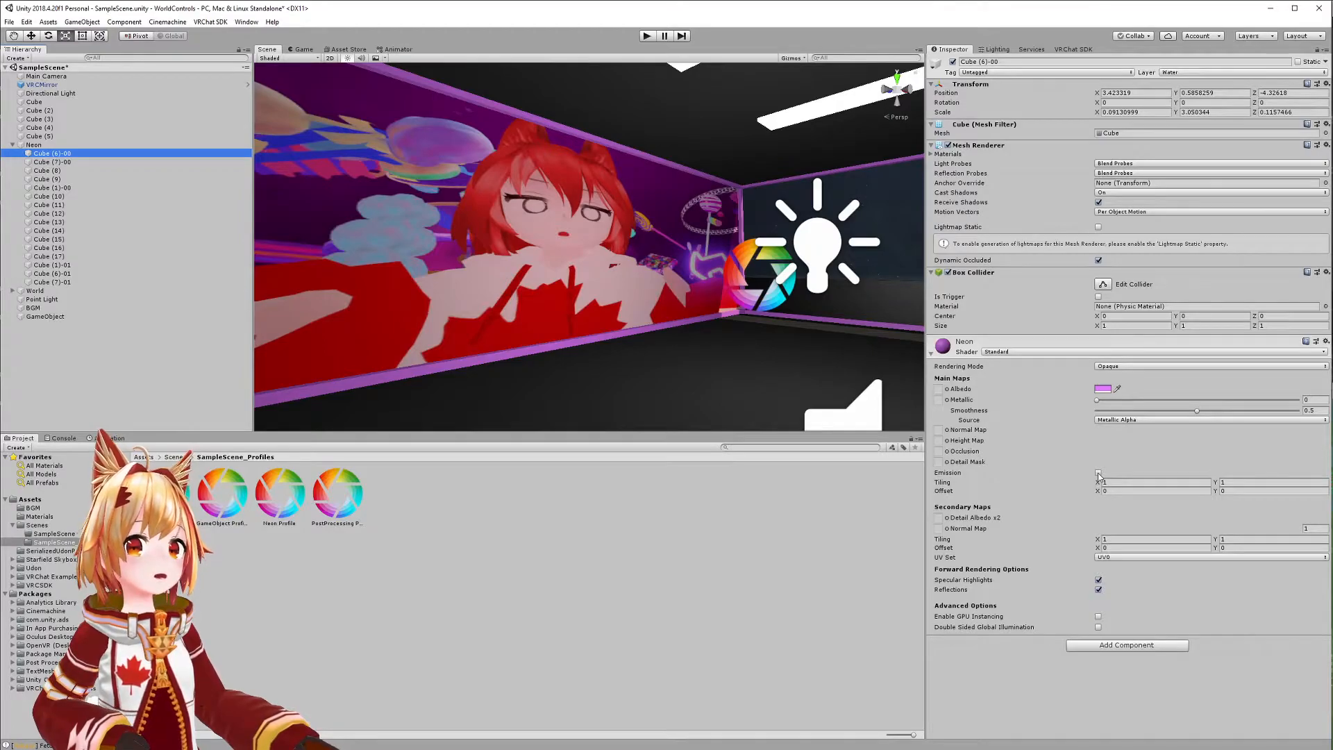
click(1098, 472)
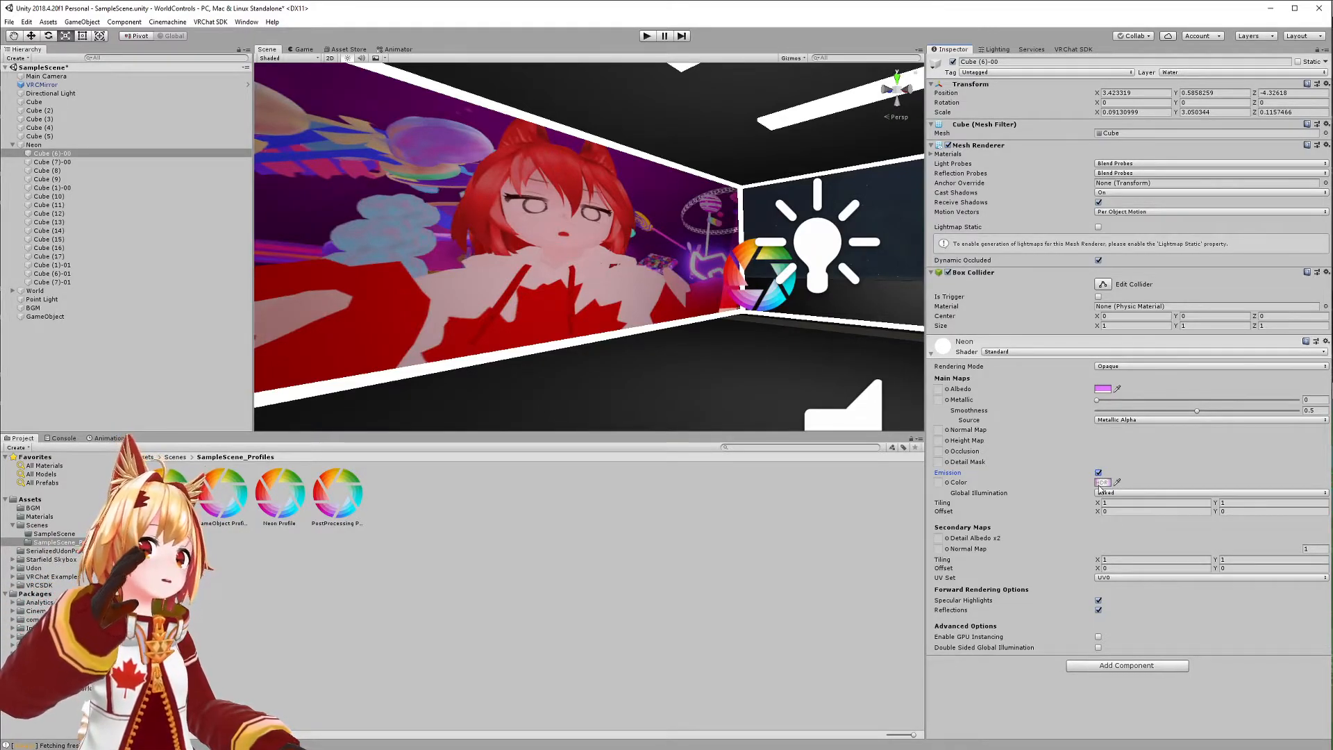
mouse_move(1103, 482)
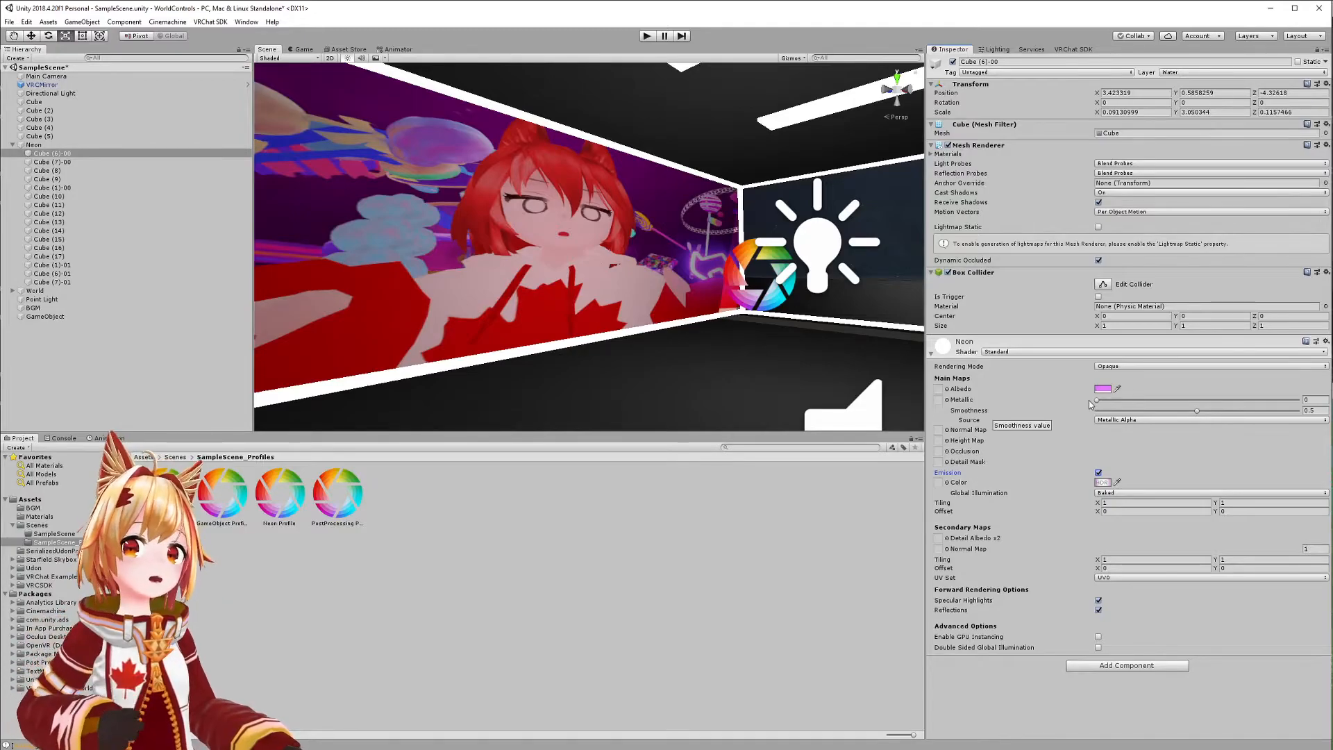
Give the Neon material a purple-pink HDR emission colour.
click(1101, 482)
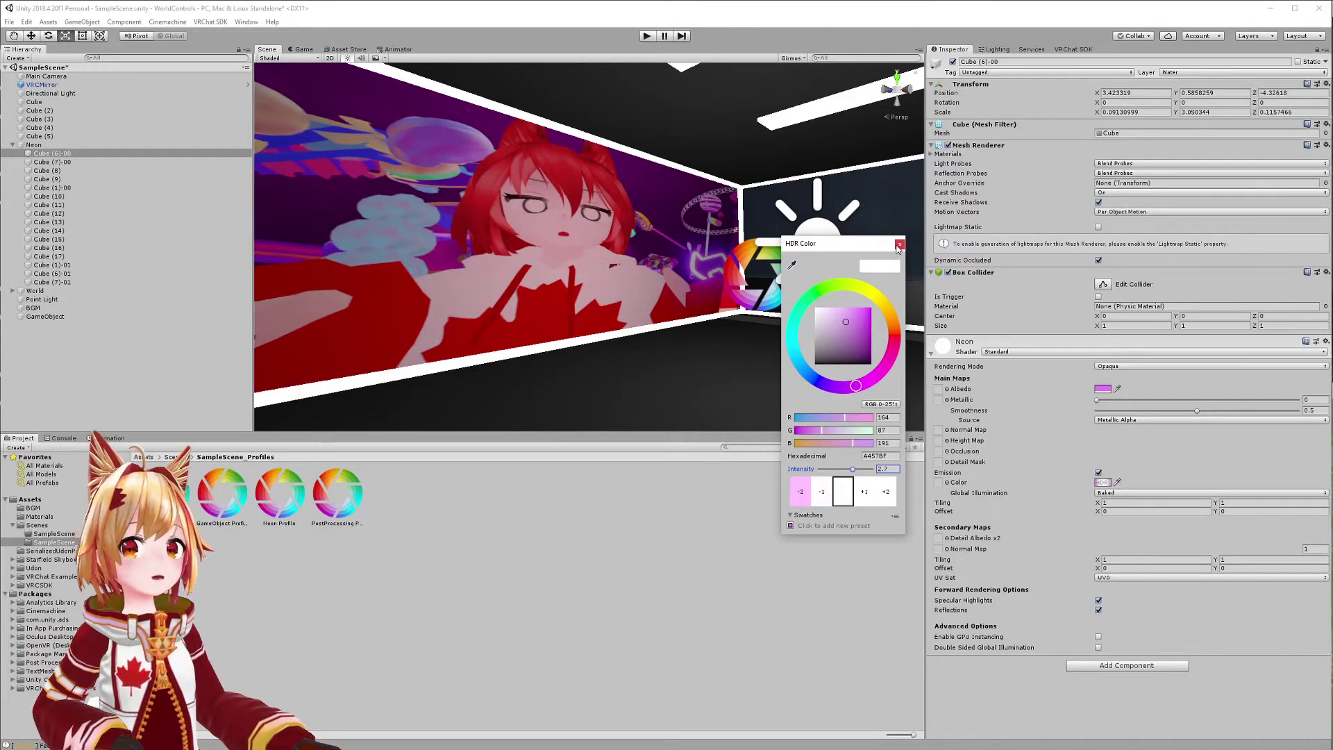
click(898, 244)
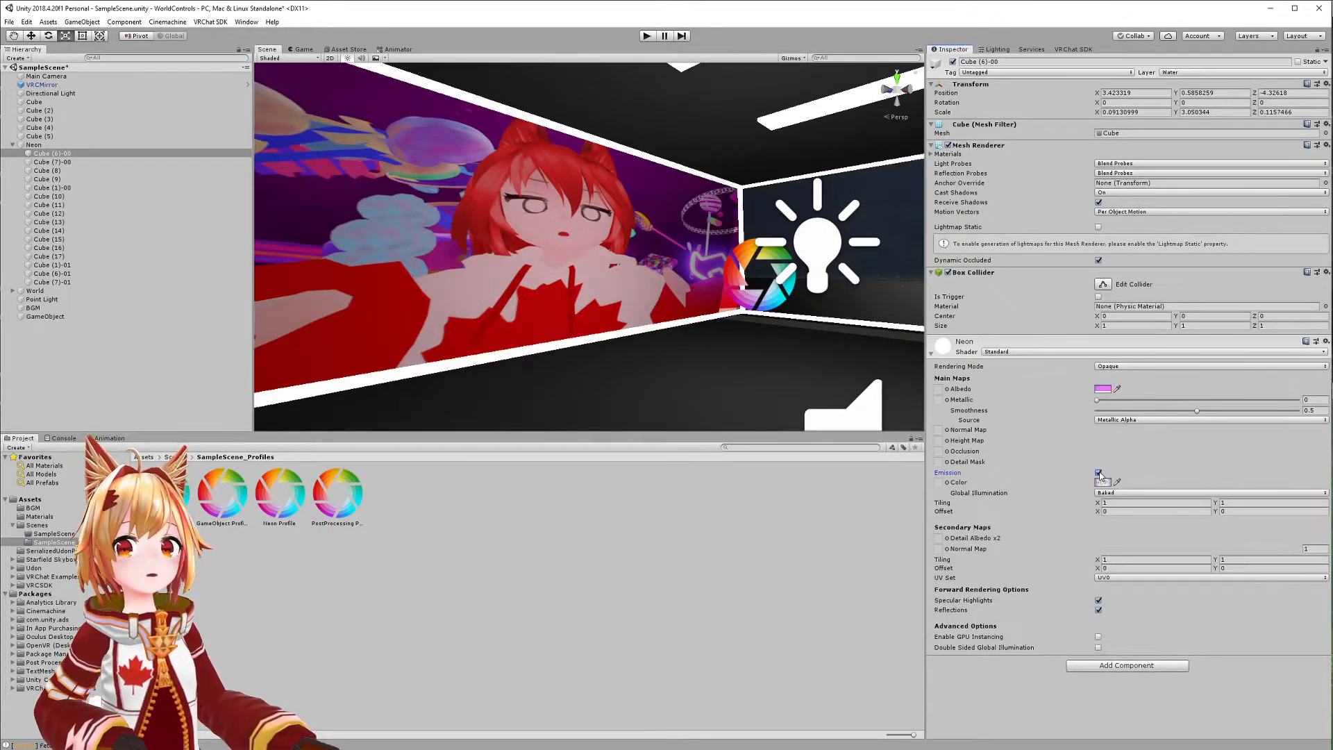
click(1099, 472)
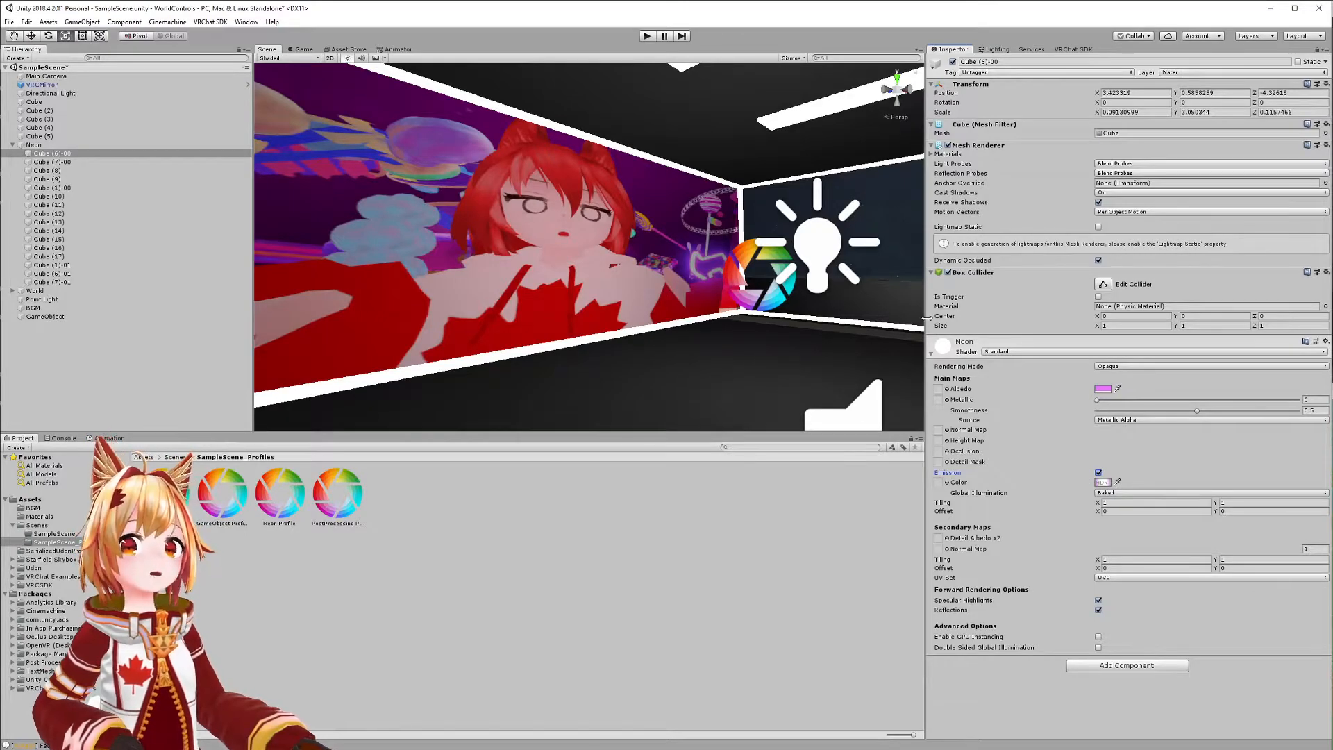
click(45, 84)
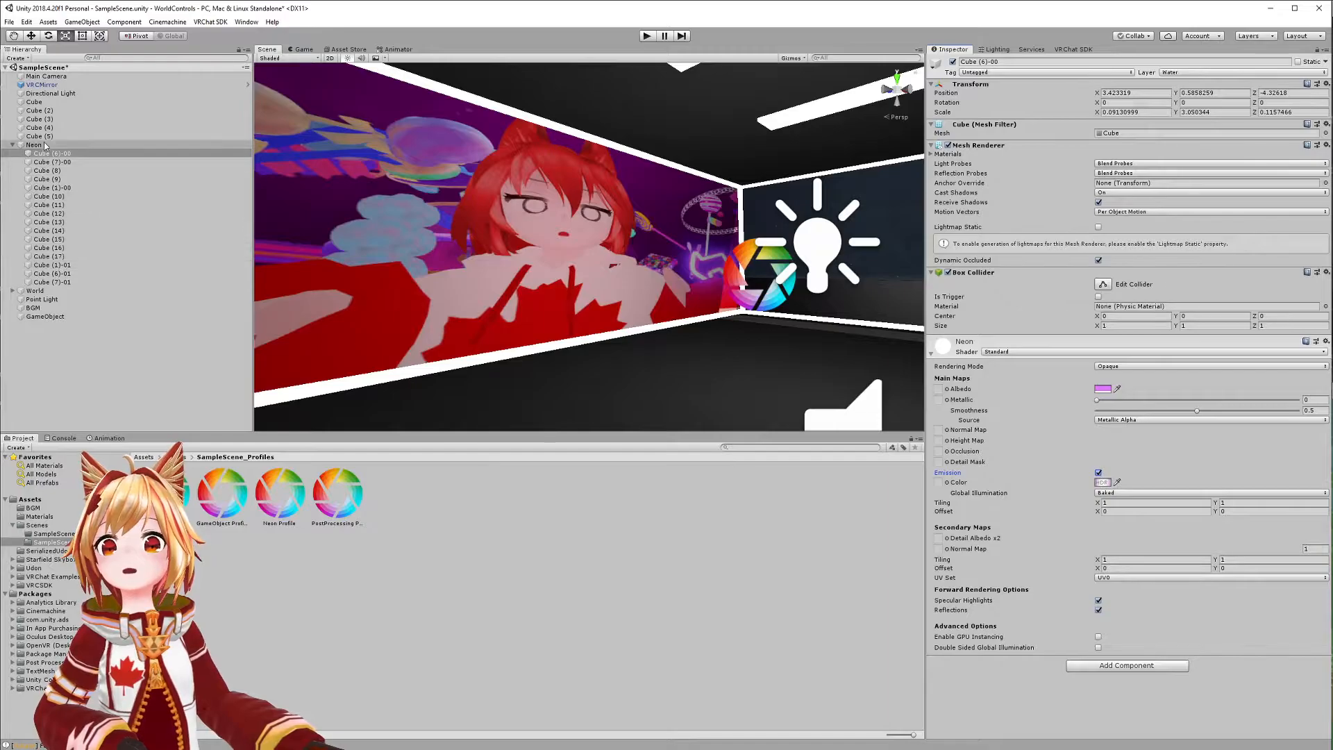
Raise the Neon volume's Bloom to Intensity 5.17 and Threshold 4.66.
click(33, 144)
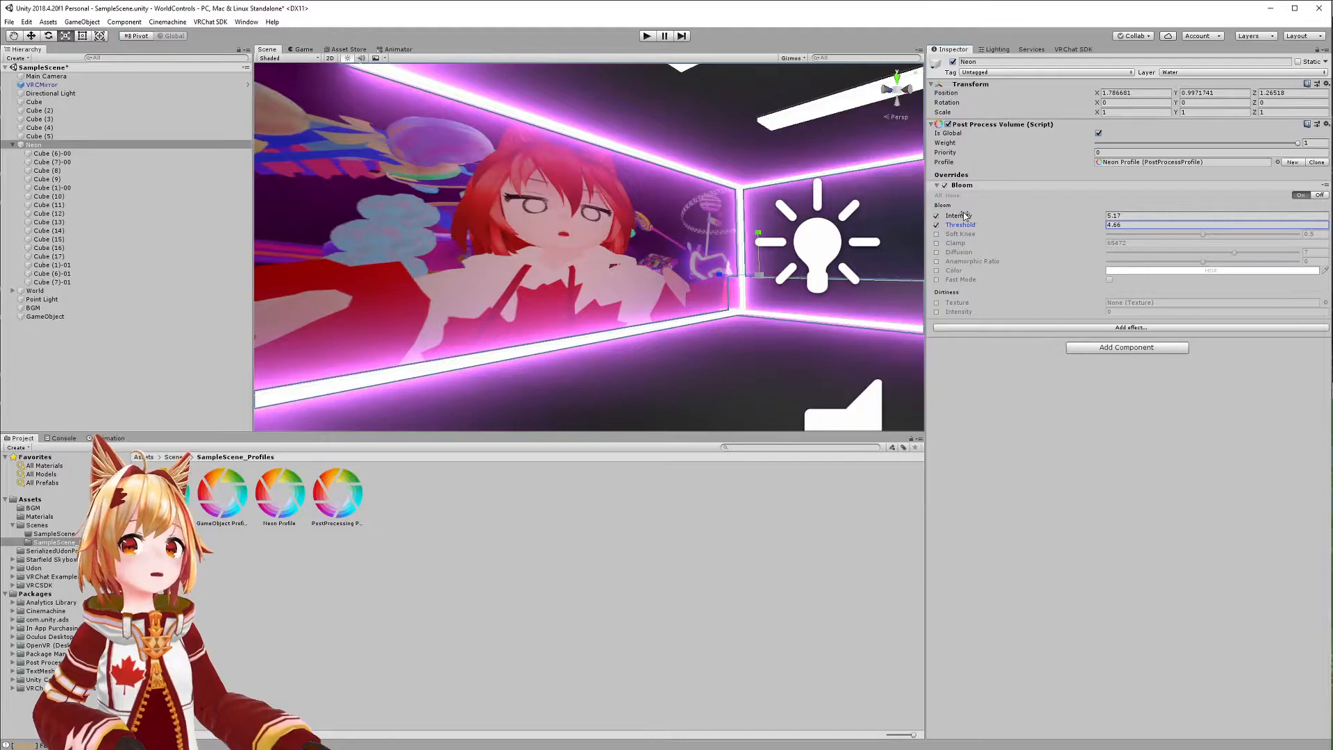
mouse_move(959, 224)
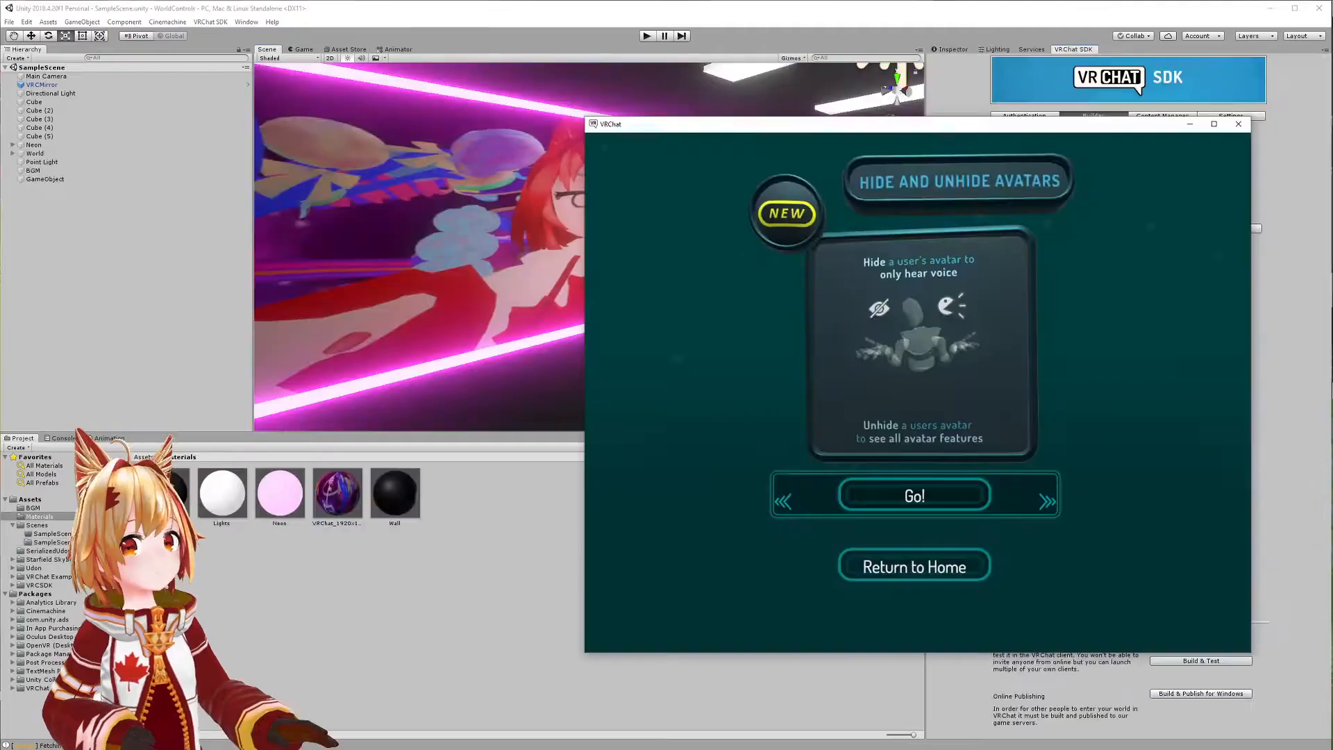
Advance through VRChat's tip cards and expand the Favorite Avatars list.
click(1048, 498)
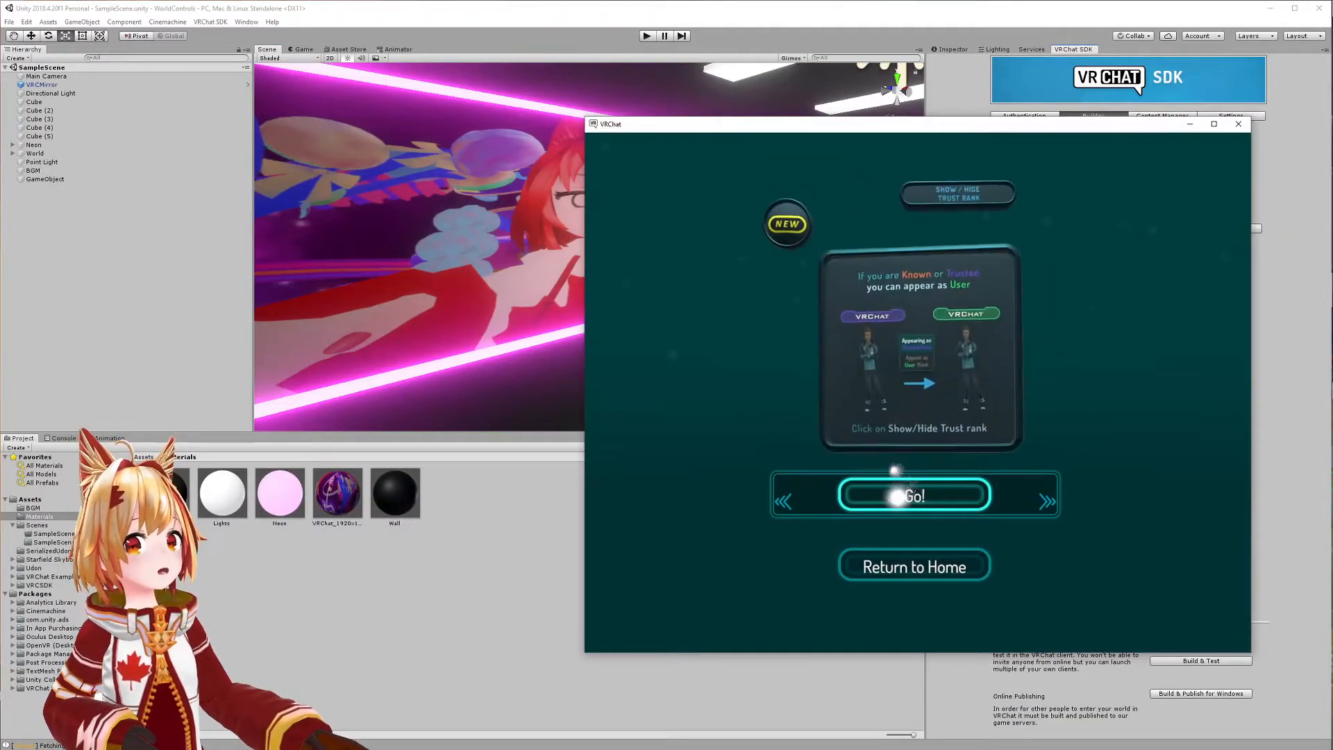
click(913, 496)
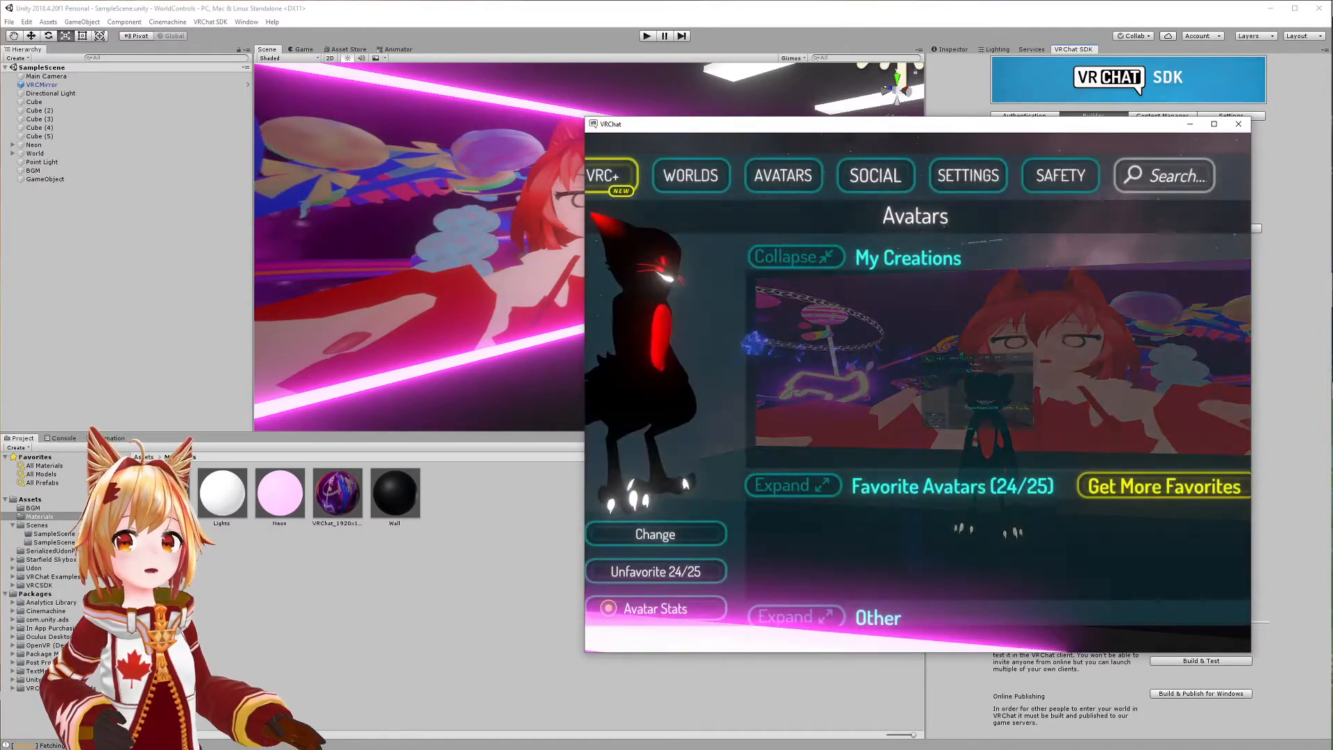
click(792, 485)
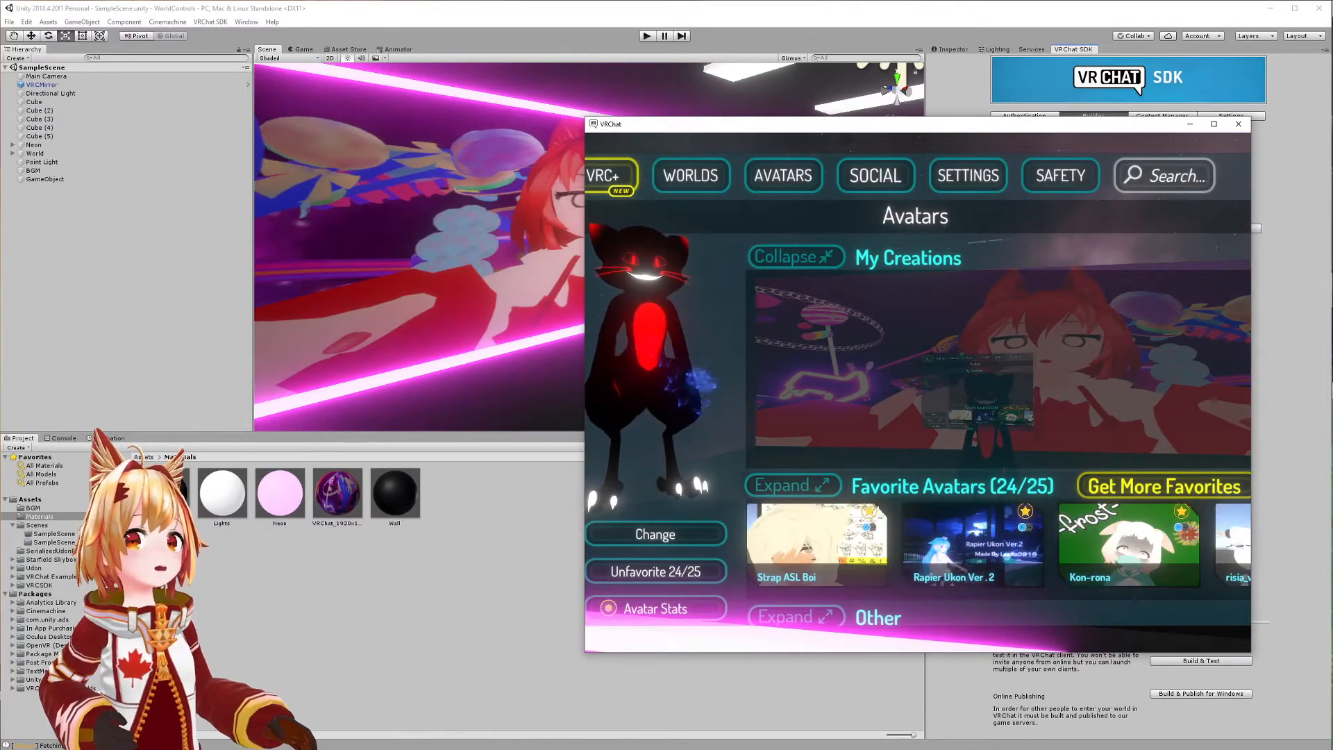
click(793, 257)
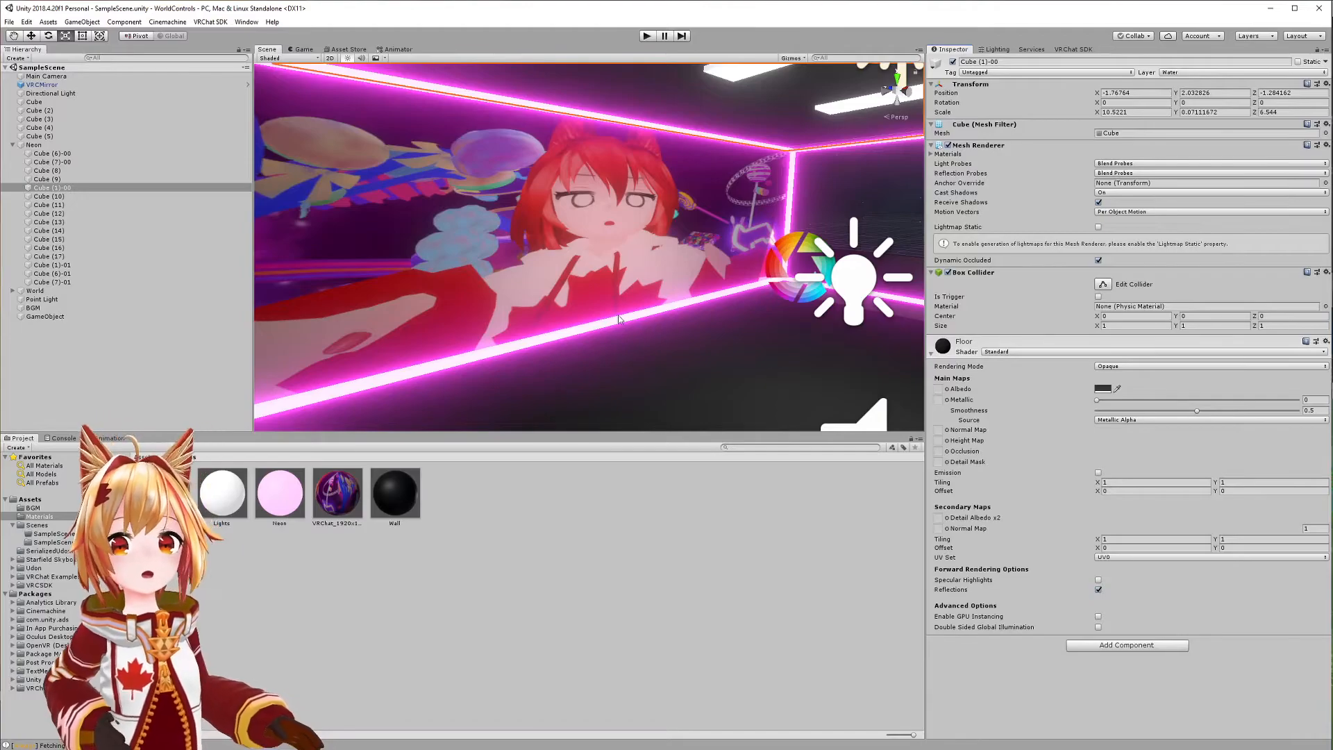
Raise the Neon material's HDR emission intensity on Cube (6)-00 so the room floods pink.
click(34, 145)
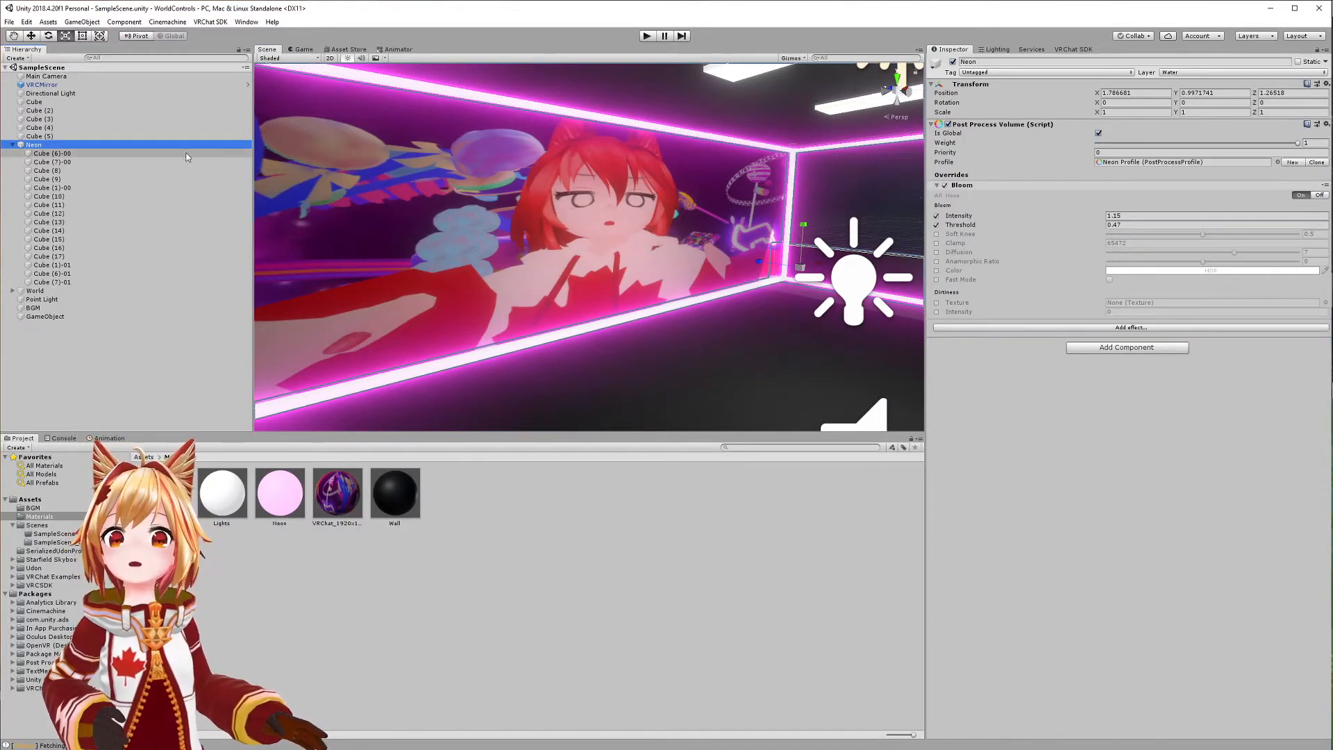
click(53, 153)
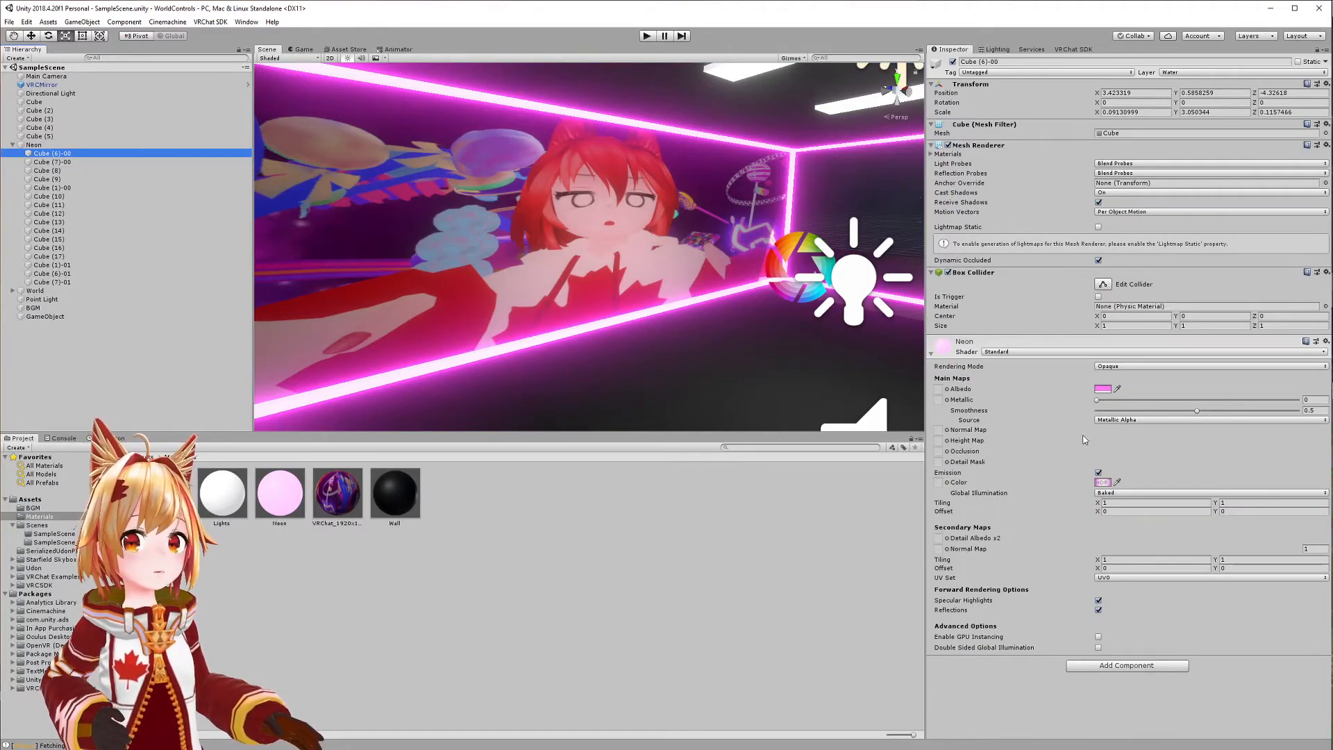
click(1102, 482)
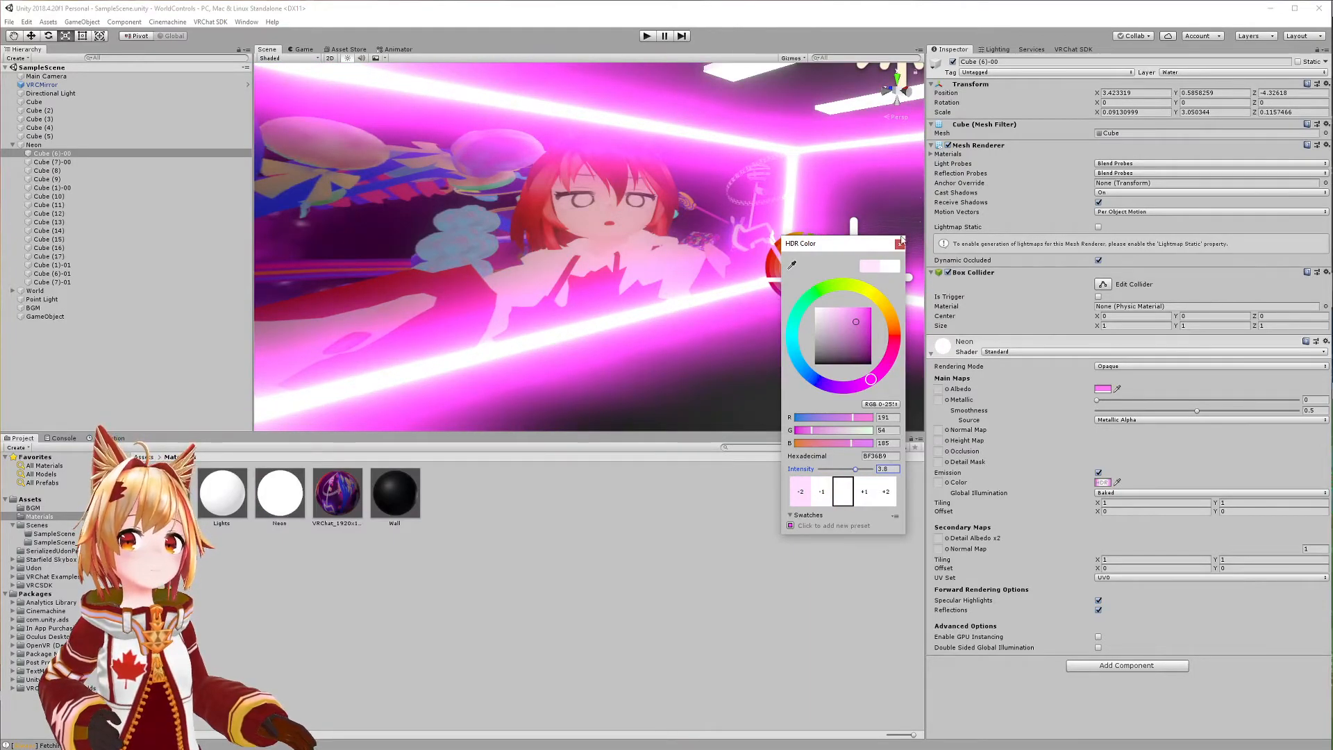
click(34, 144)
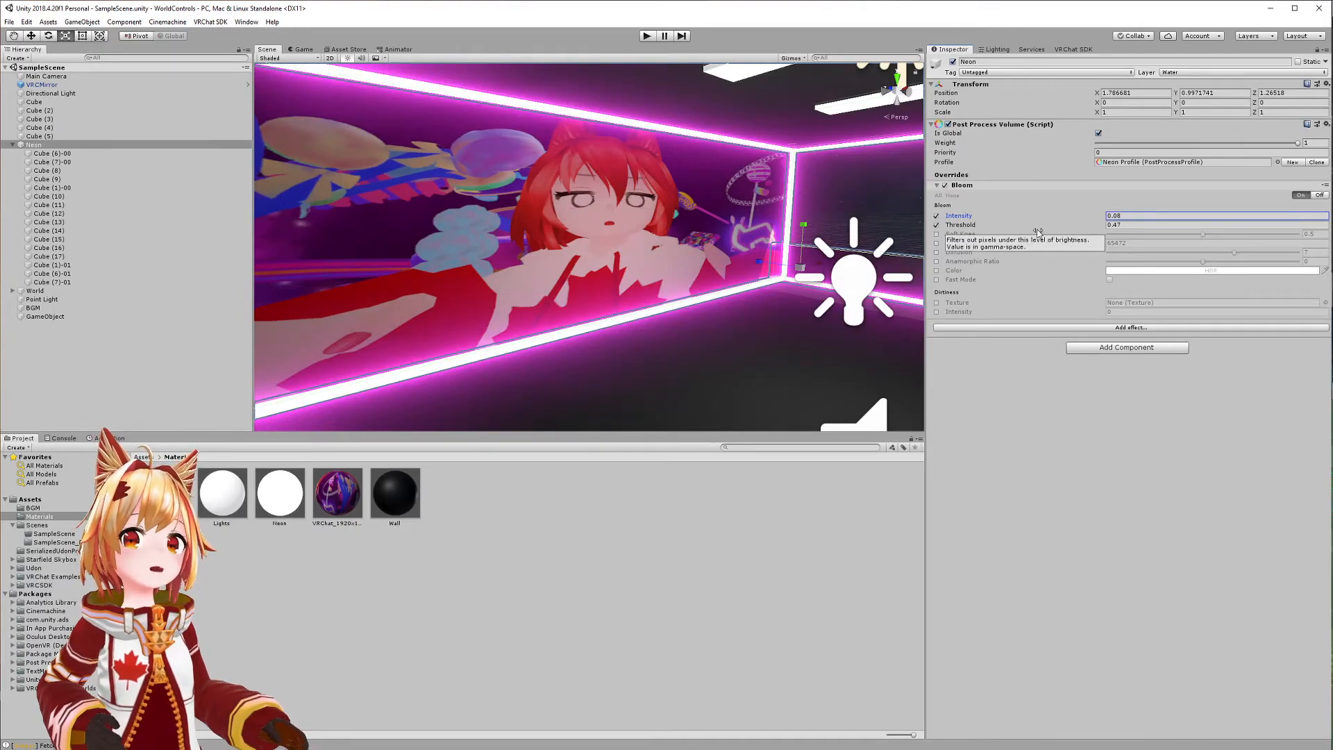
mouse_move(727, 321)
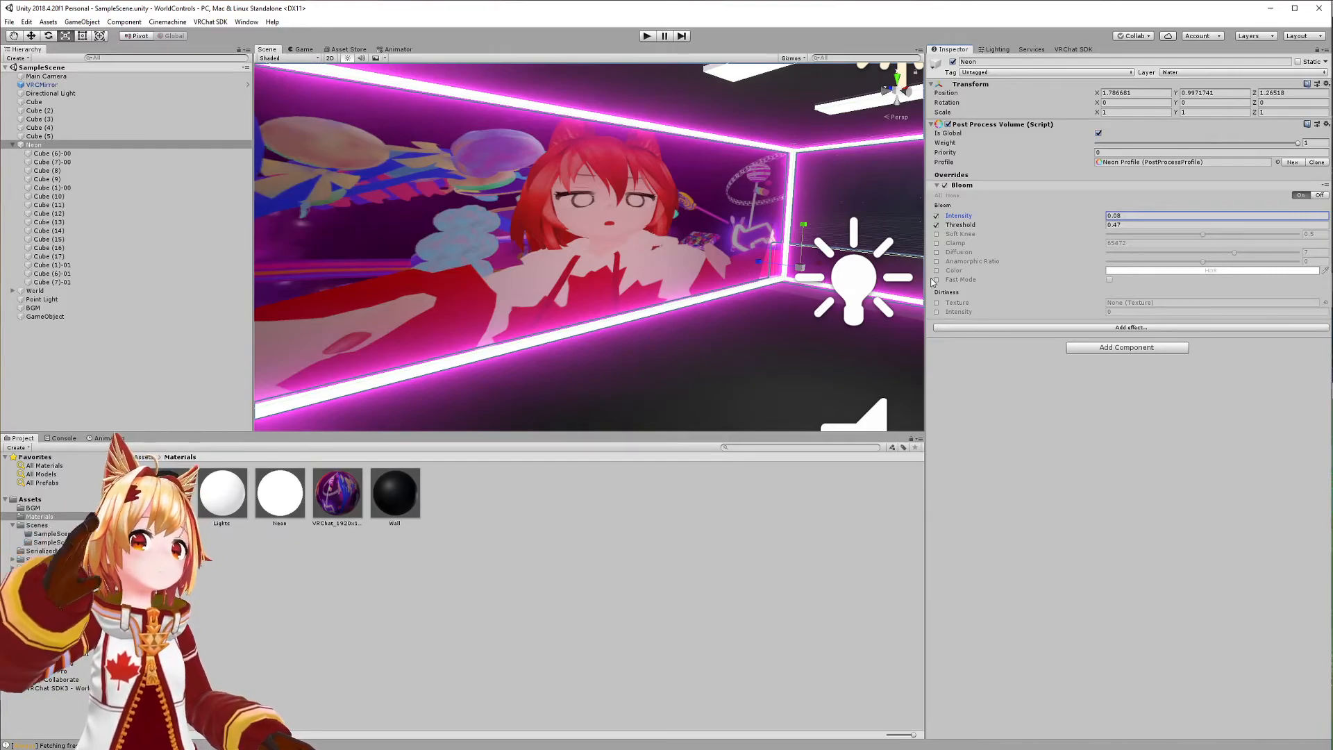
mouse_move(986, 249)
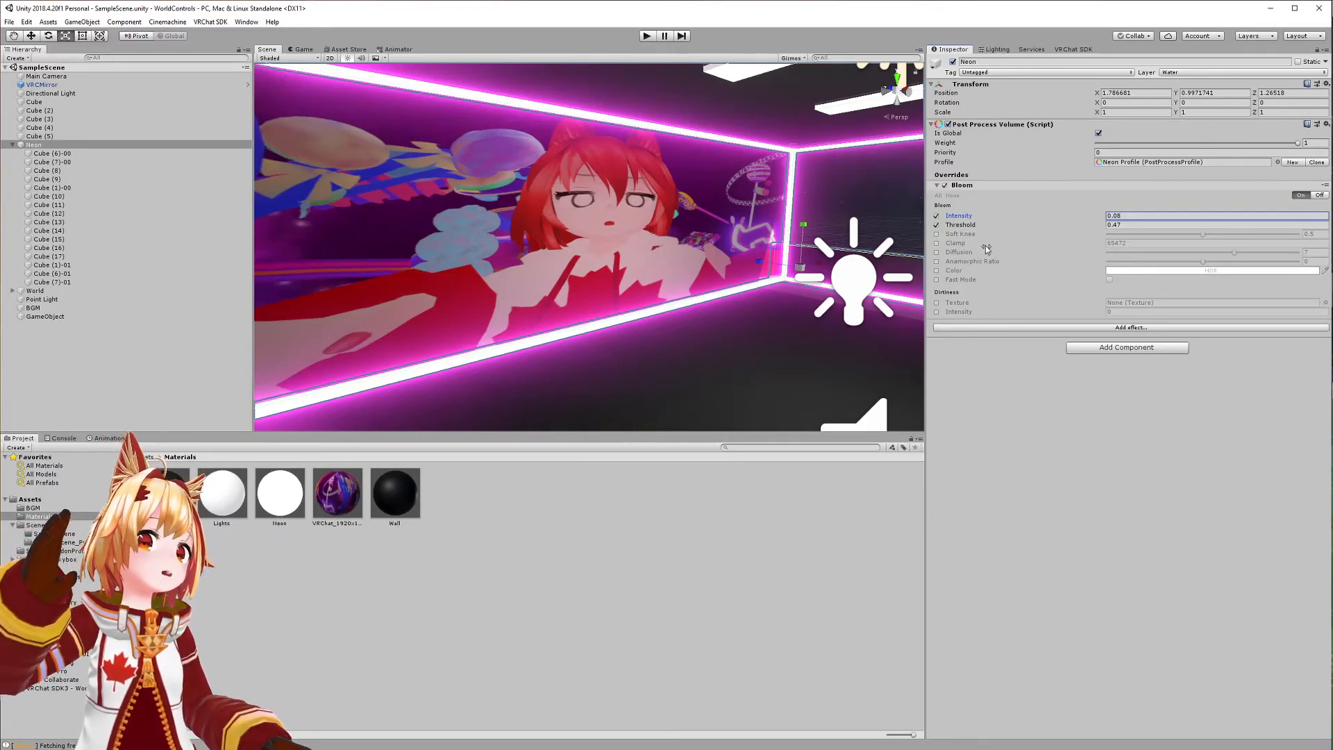
mouse_move(1045, 227)
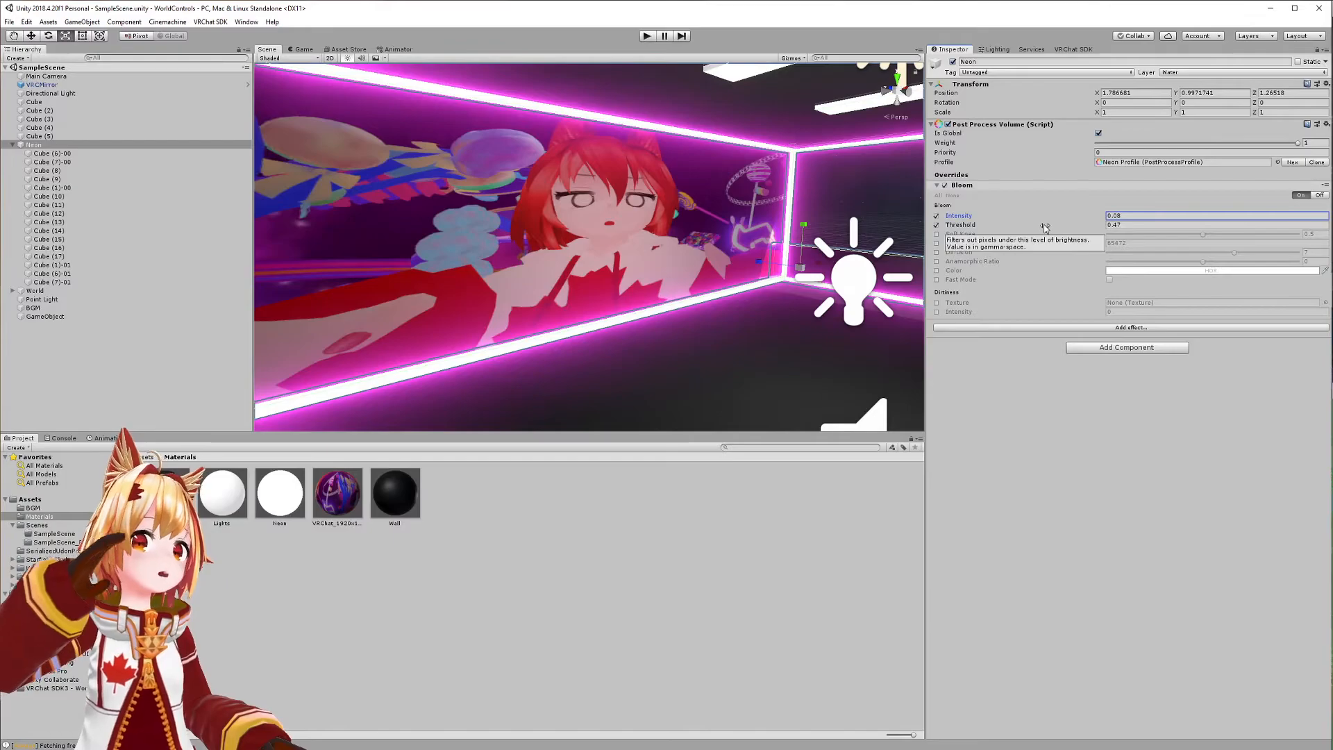